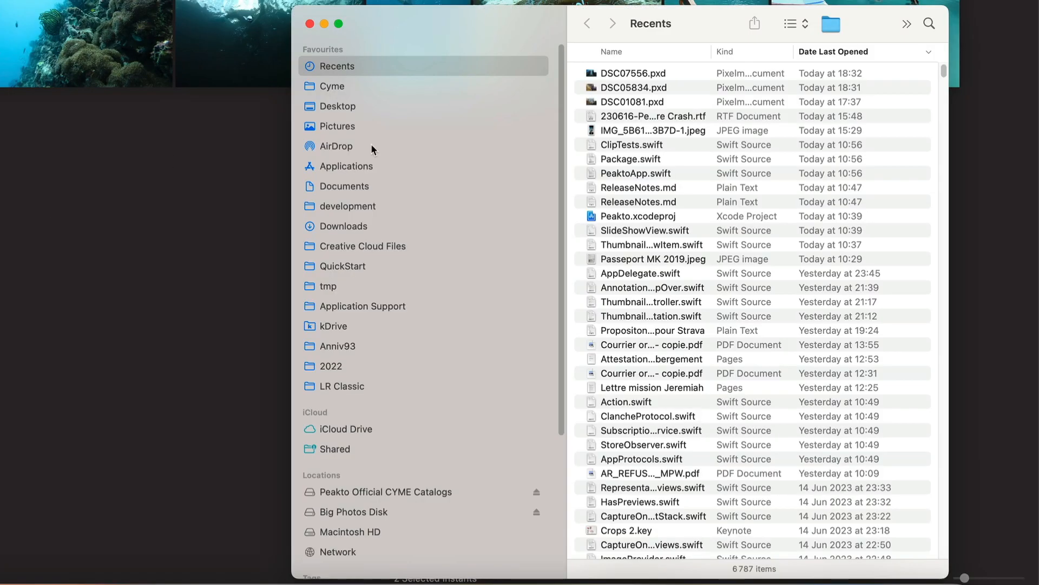
Navigate from the Peakto Official CYME Catalogs drive through #REFERENCE CATALOGS into the Apple Photos folder.
click(385, 492)
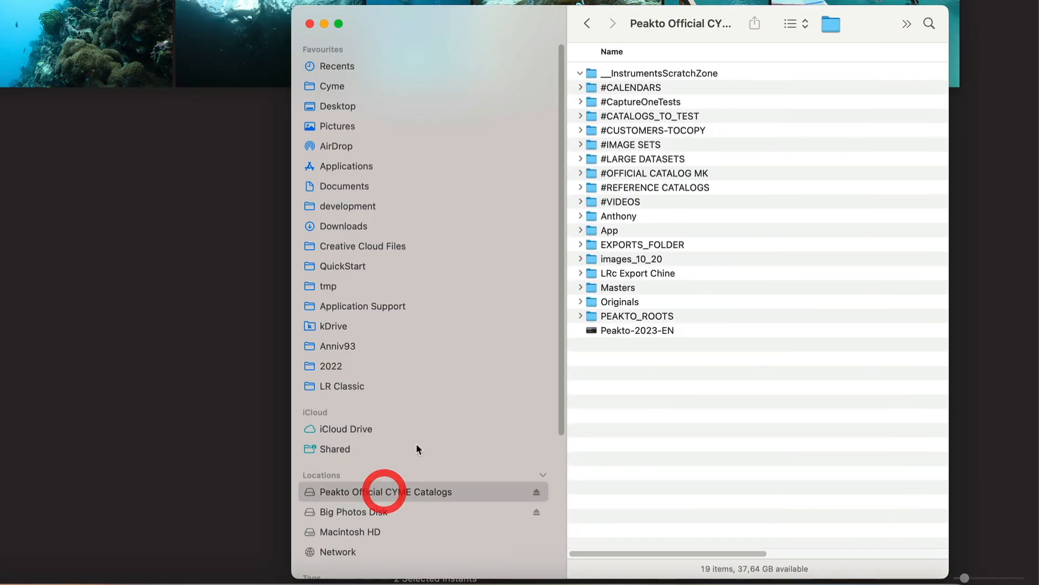
mouse_move(647, 185)
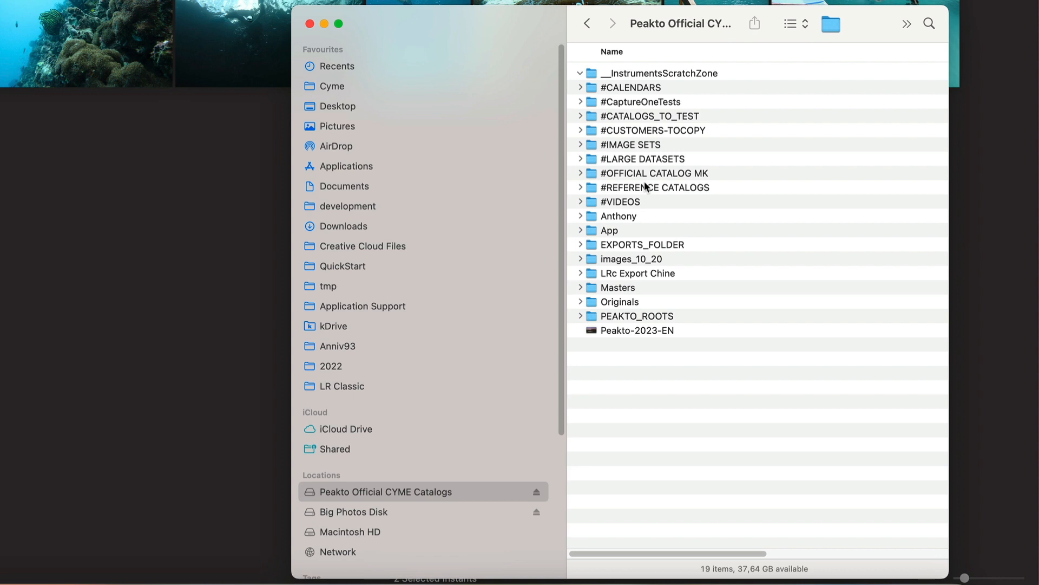
mouse_move(645, 188)
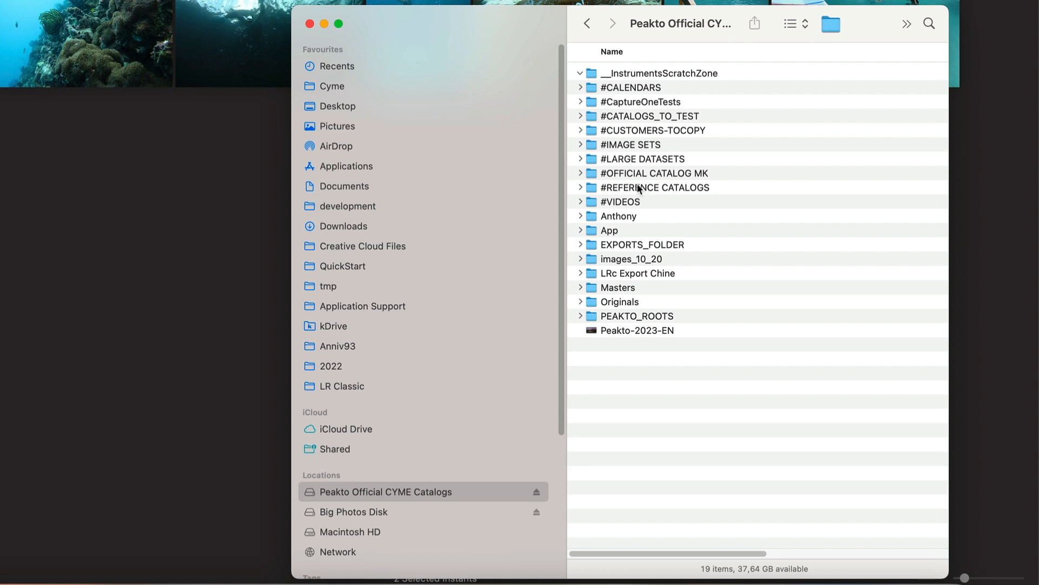
double_click(656, 187)
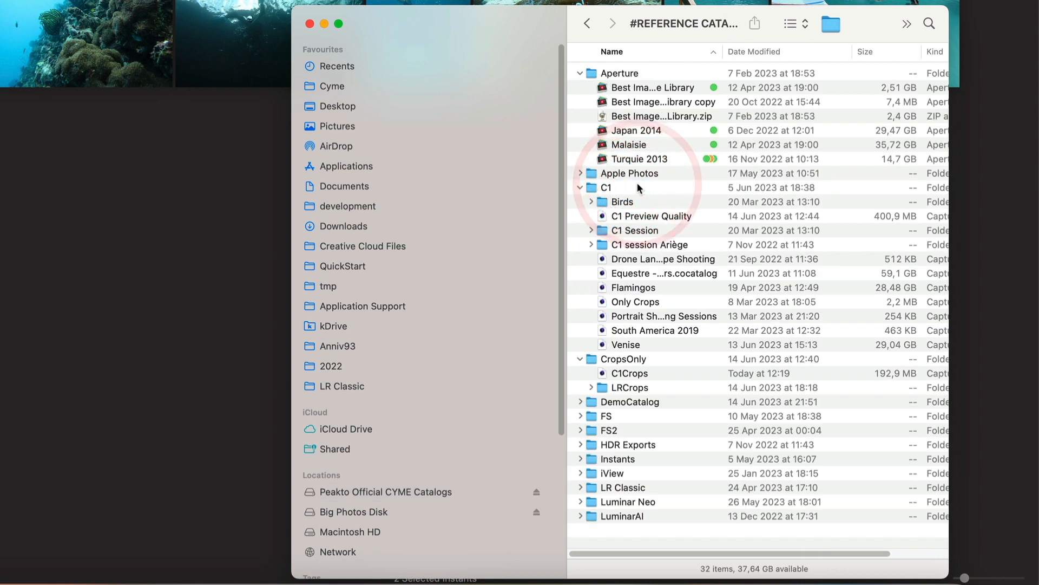
click(628, 174)
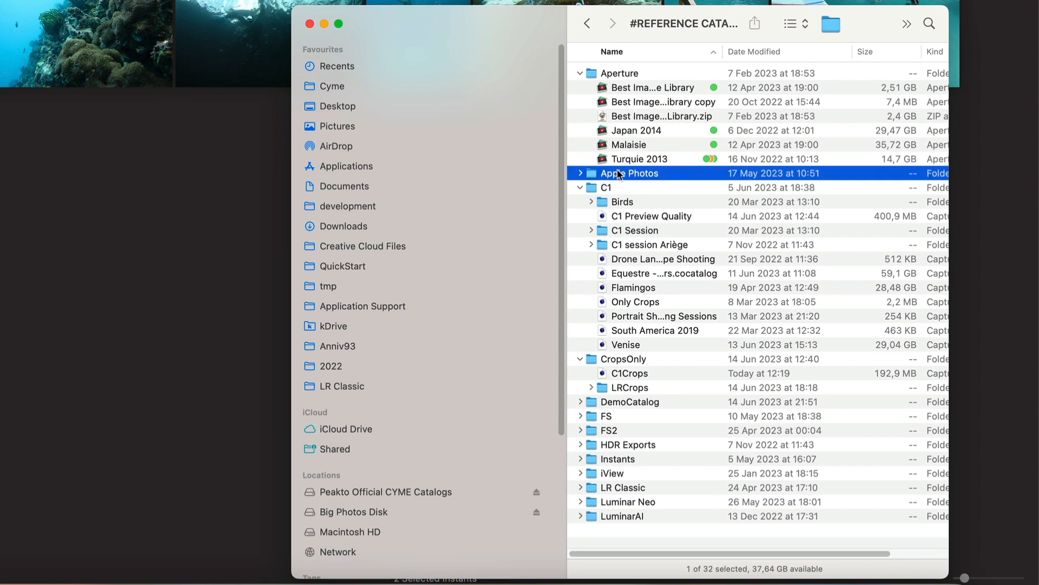
double_click(626, 174)
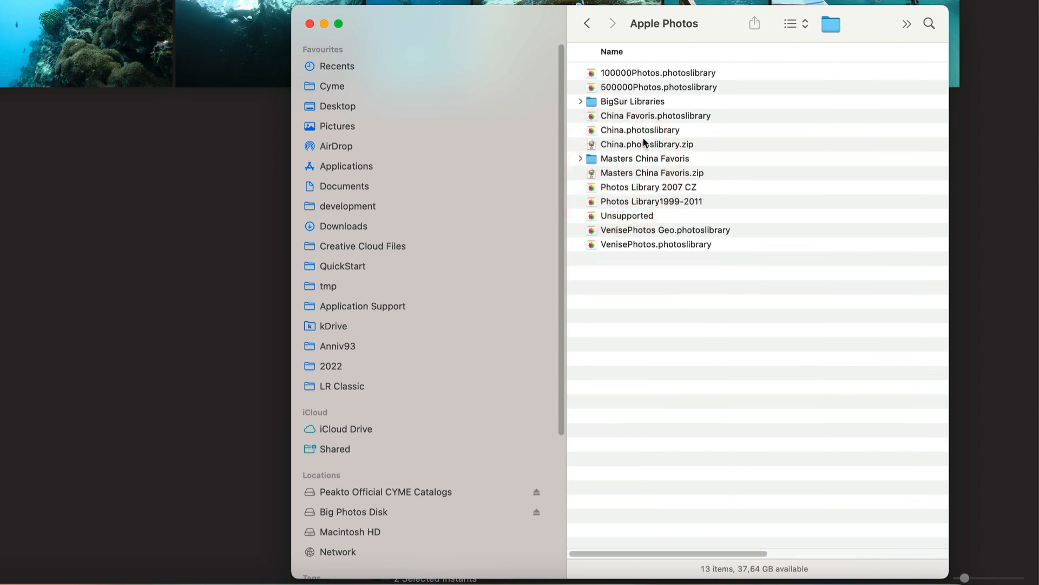
mouse_move(656, 234)
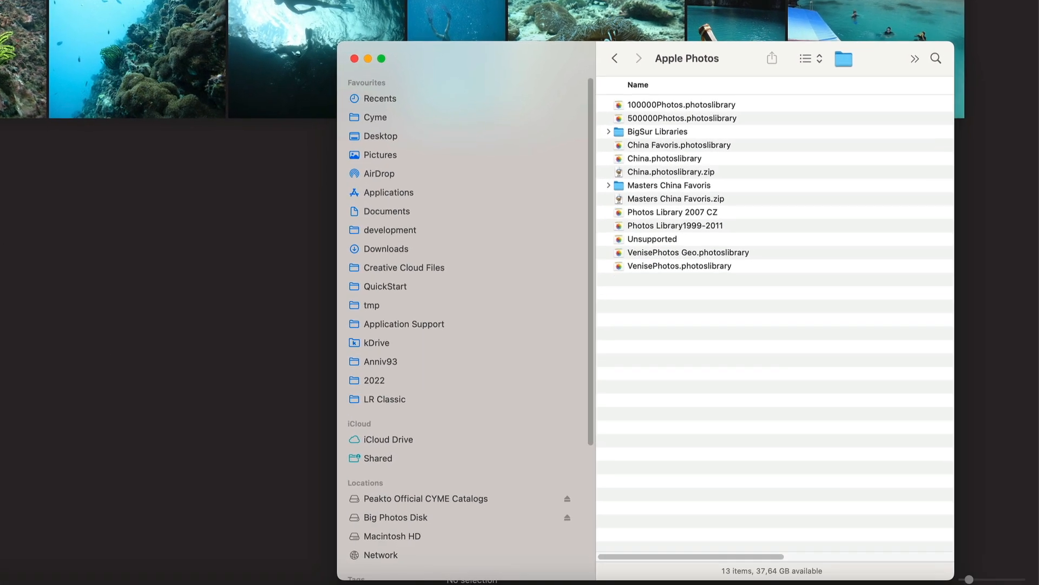
Show the Pictures folder and select Photos Library.photoslibrary among its items.
click(380, 155)
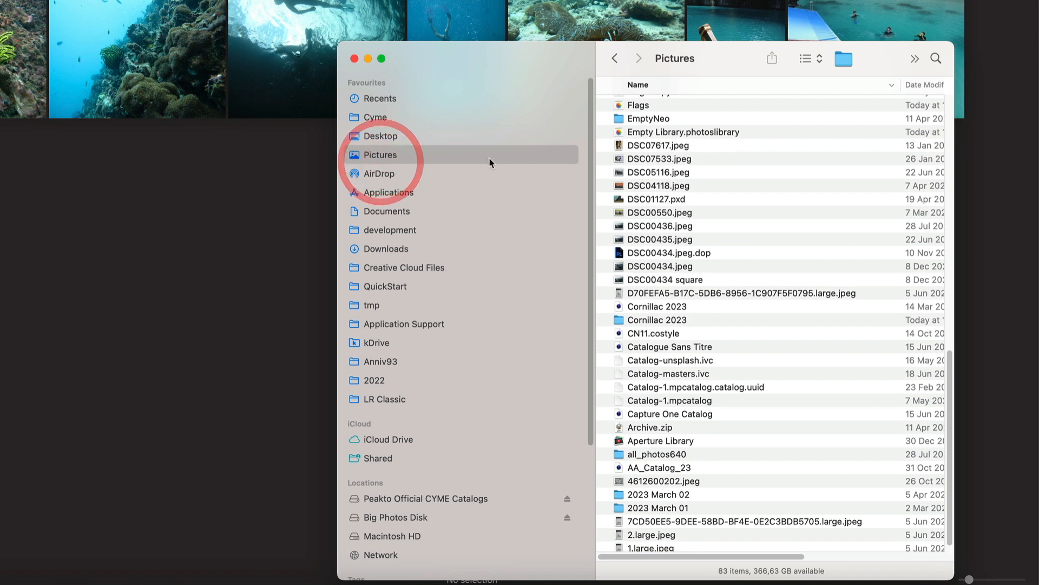
scroll(up, 3)
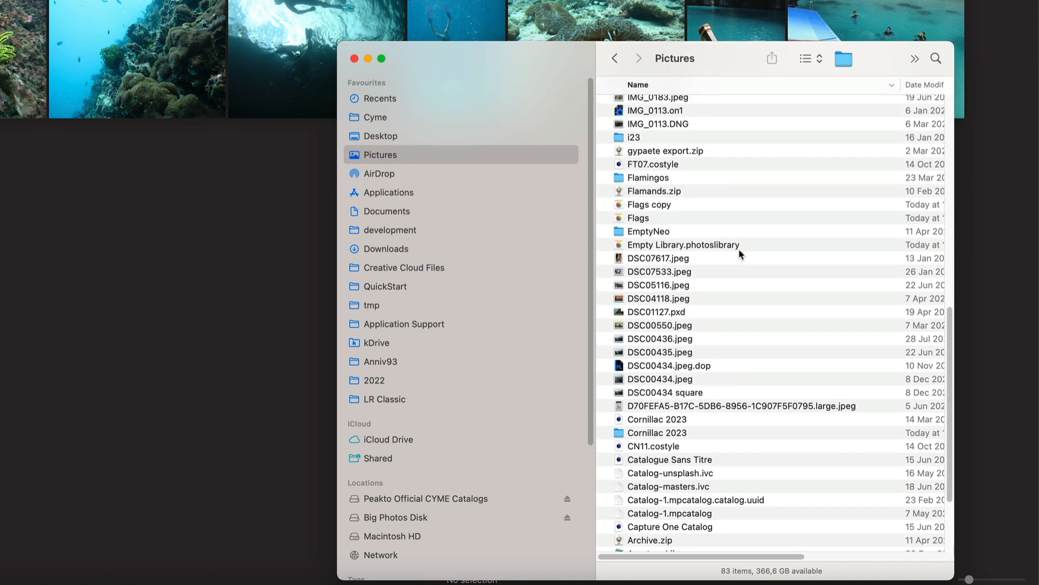
scroll(up, 3)
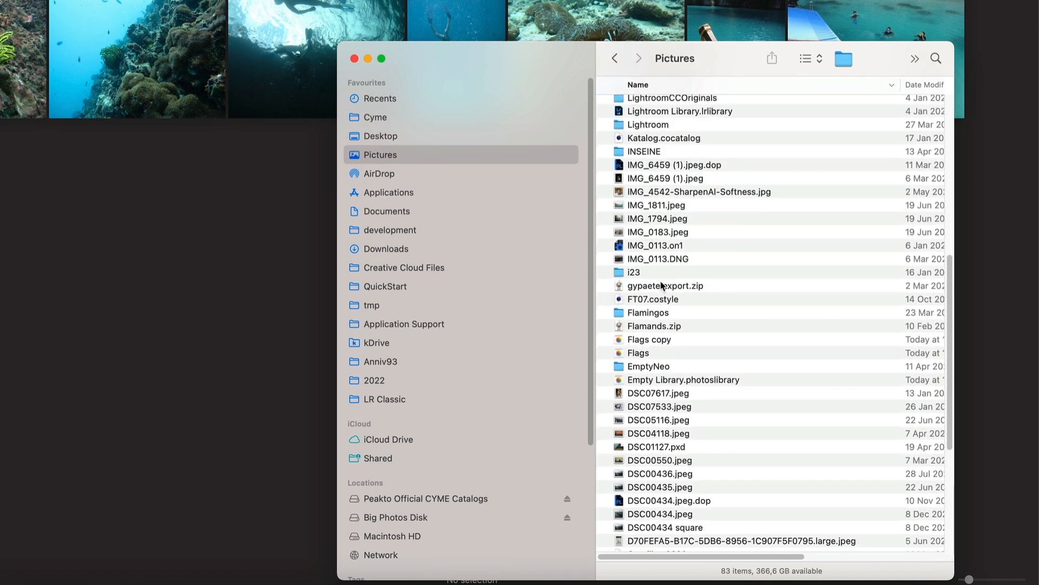
scroll(down, 3)
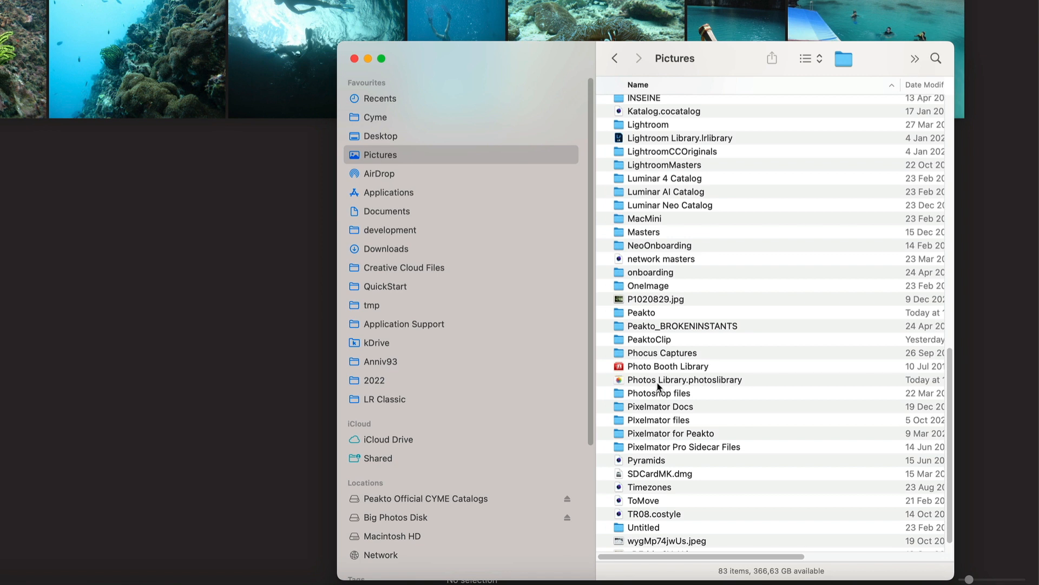
click(684, 379)
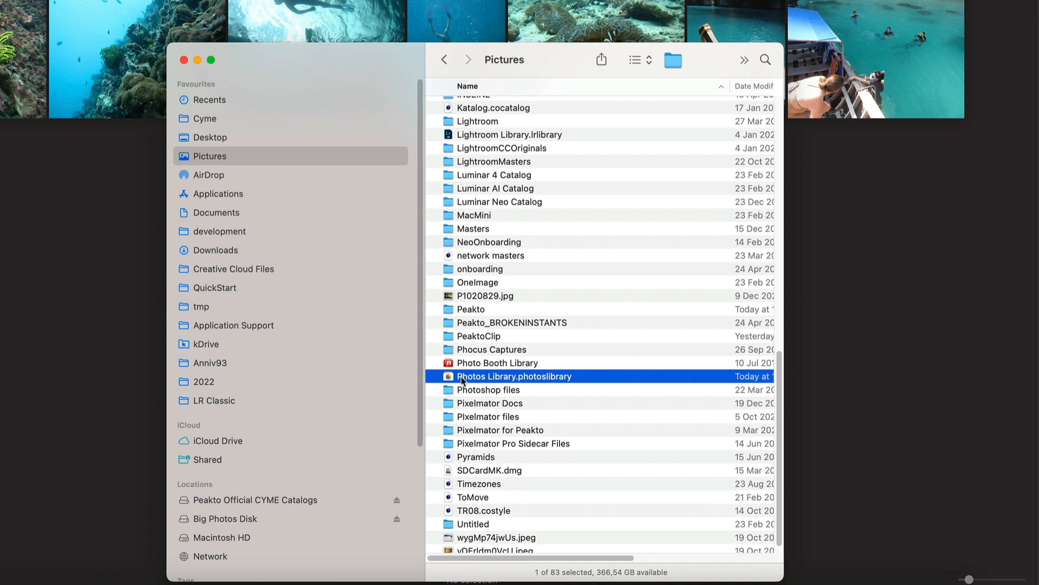
mouse_move(331, 306)
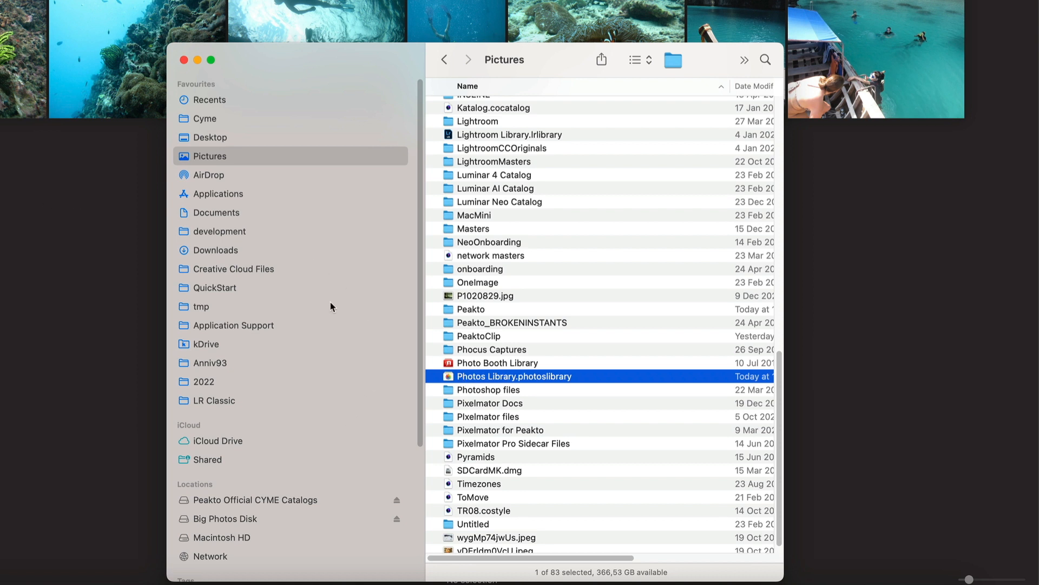
mouse_move(515, 382)
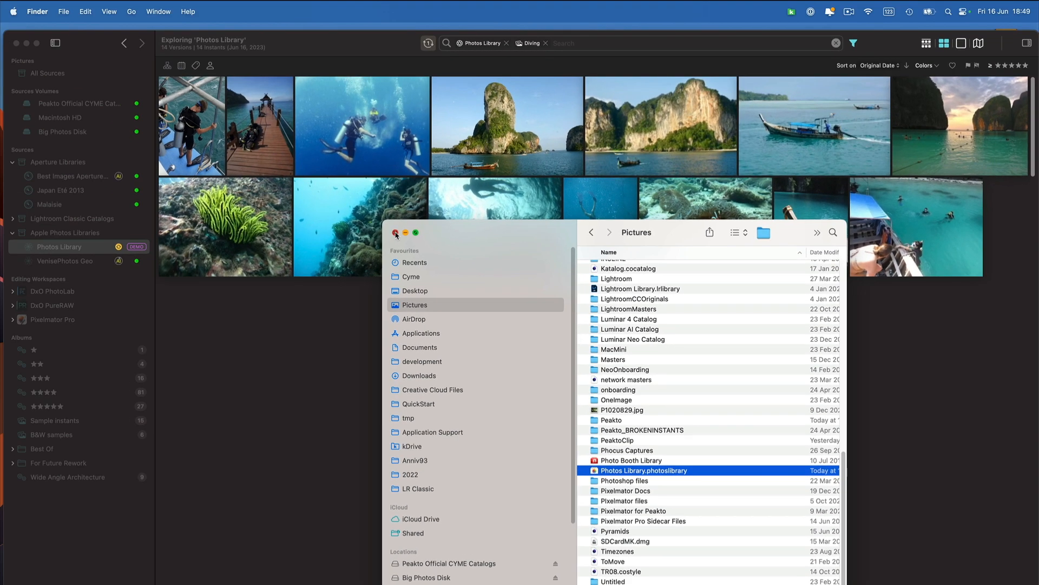
Start Attach Catalogs from Peakto's File menu and list the catalogs found on Macintosh HD.
click(396, 232)
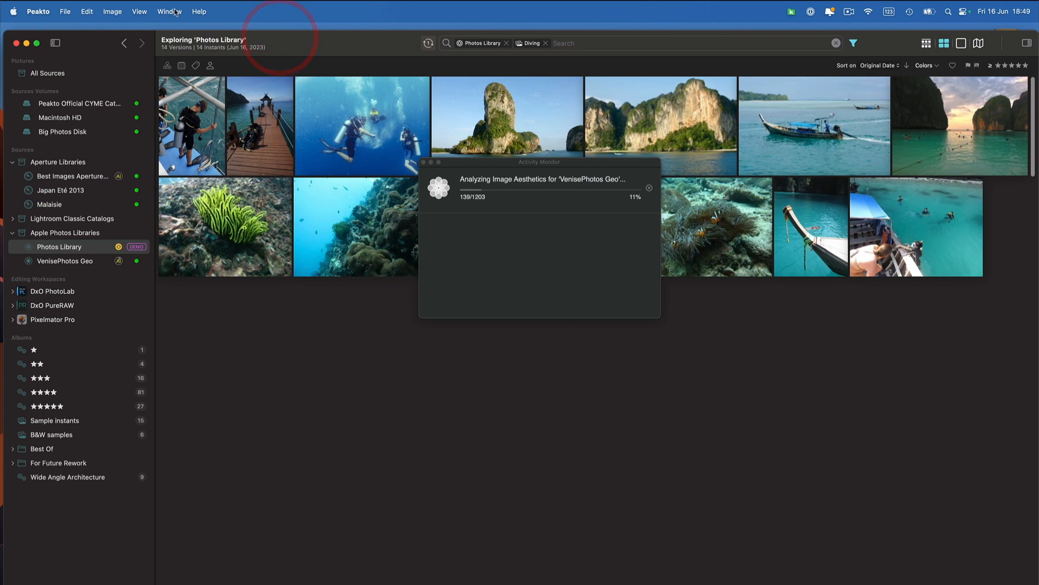
click(65, 11)
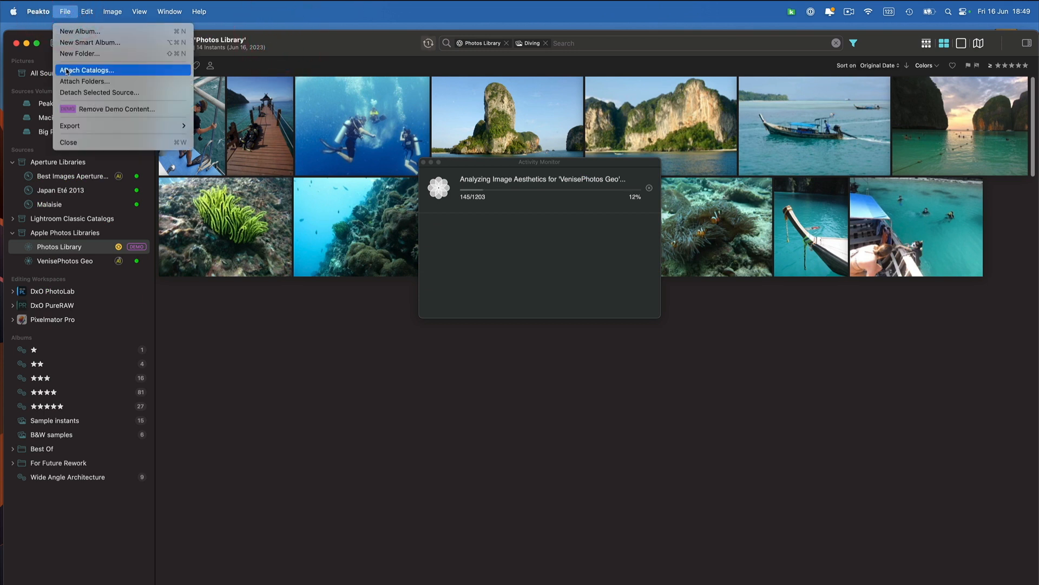
click(86, 70)
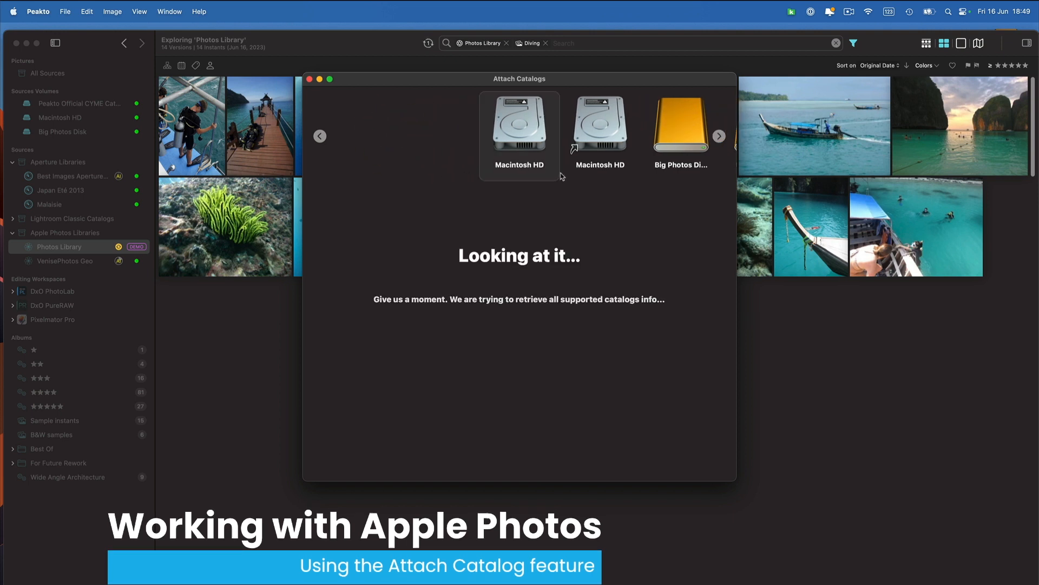
click(520, 126)
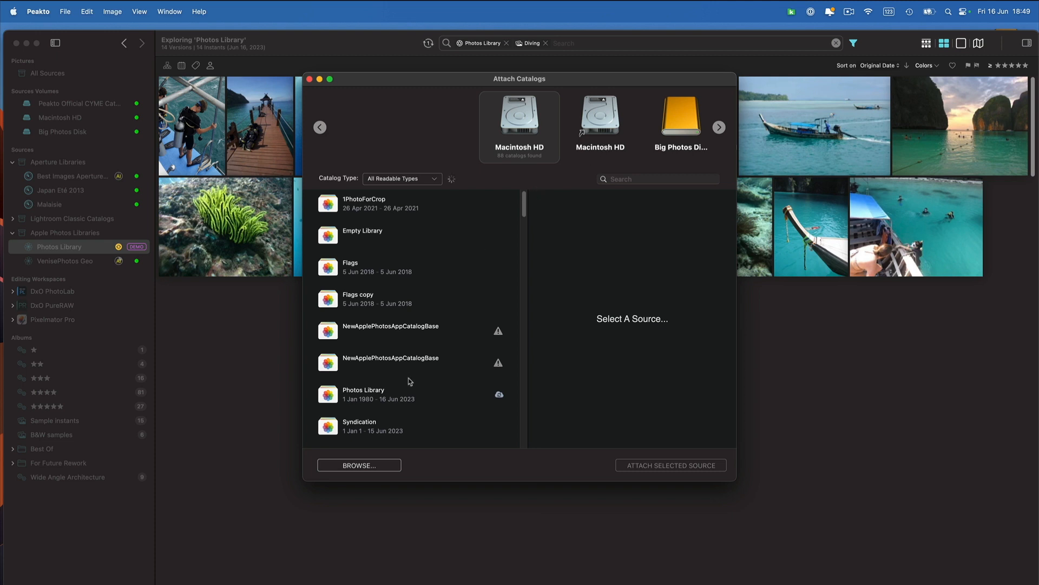
mouse_move(456, 349)
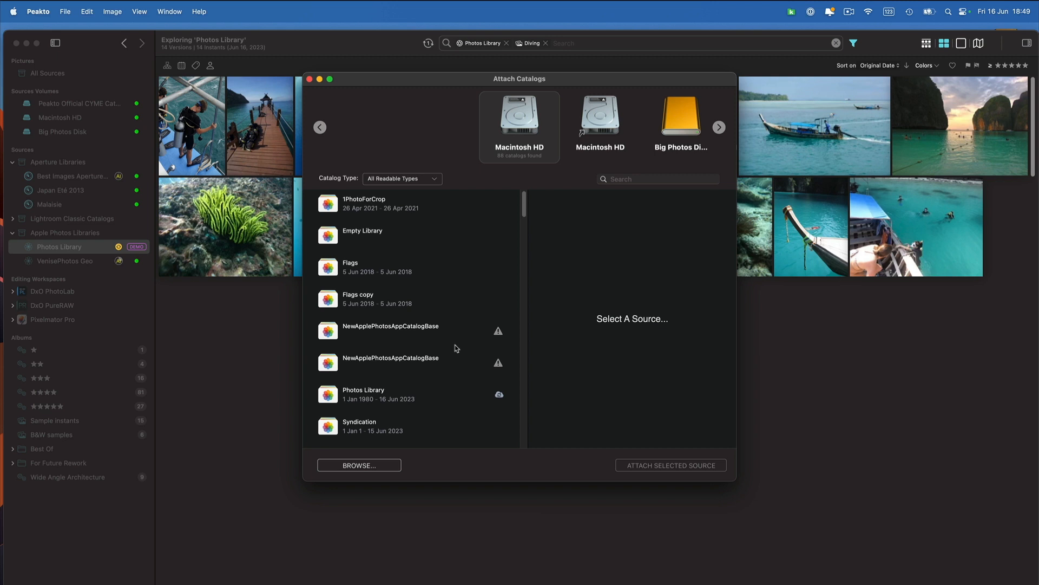
mouse_move(433, 267)
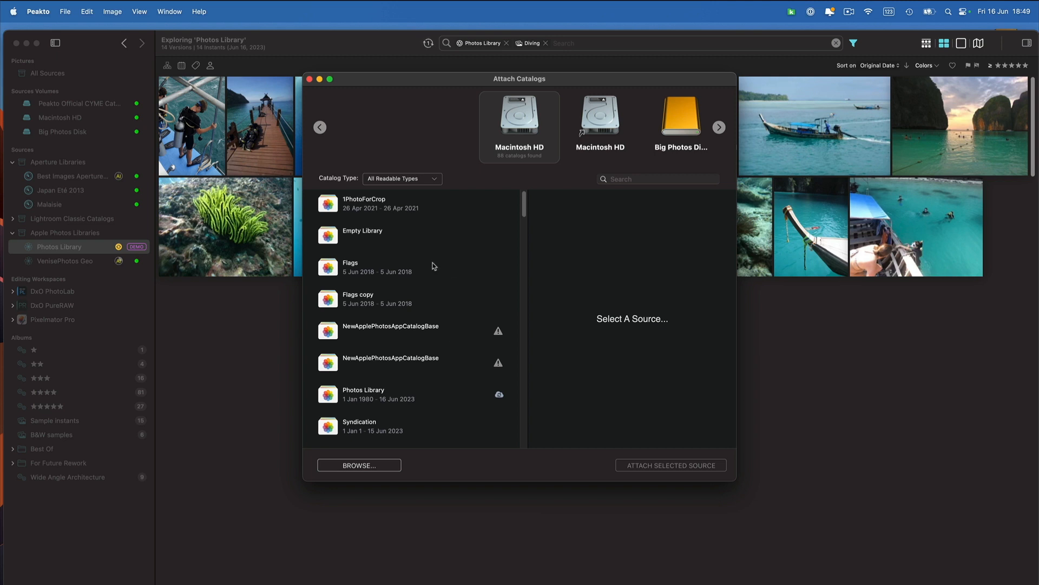
mouse_move(390, 239)
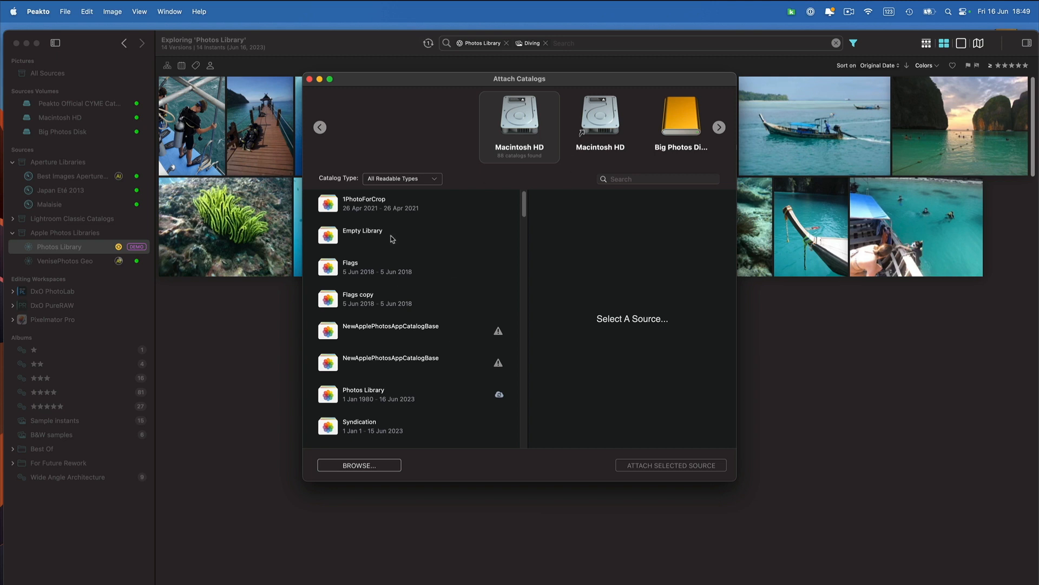
Select Photos Library to preview its stats: 34074 masters, 1384 videos and 70 albums.
click(363, 311)
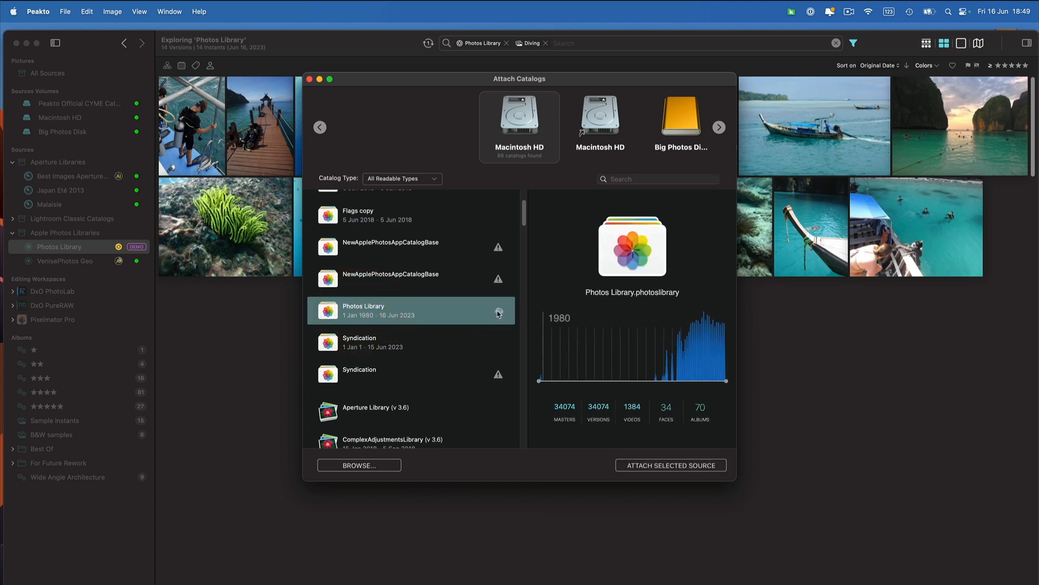
mouse_move(464, 326)
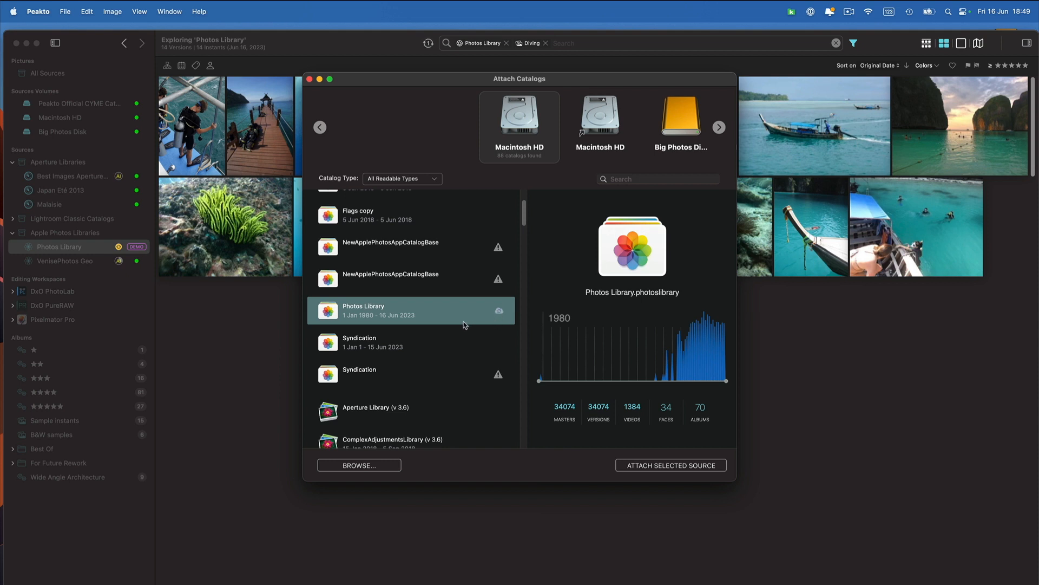
mouse_move(564, 417)
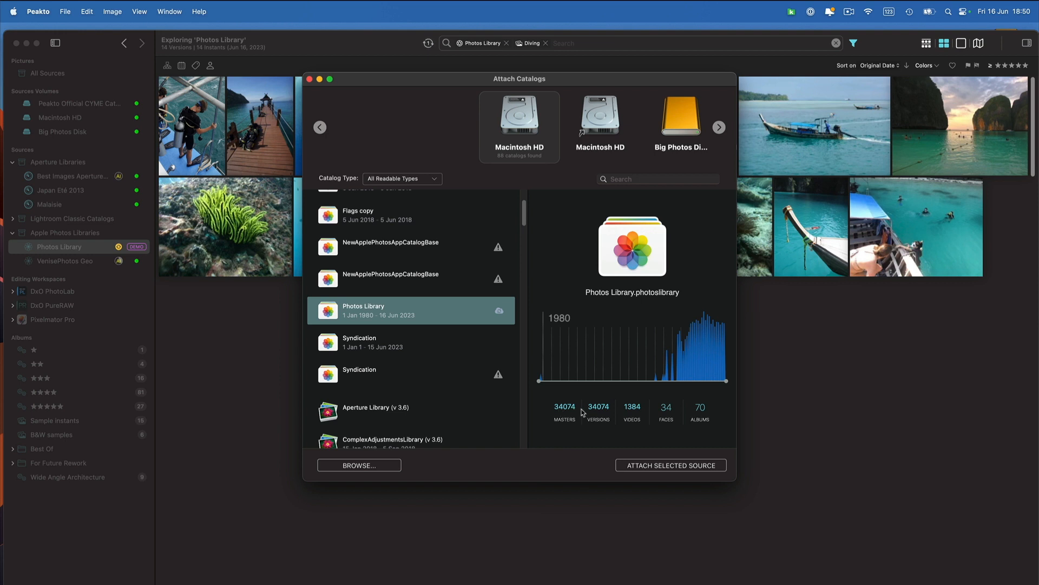
mouse_move(649, 358)
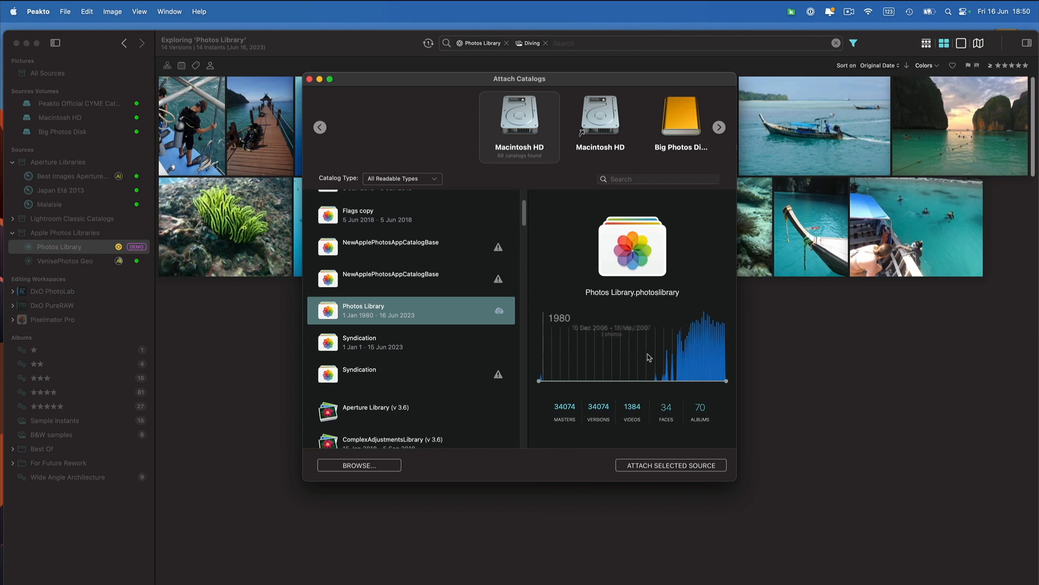
mouse_move(666, 370)
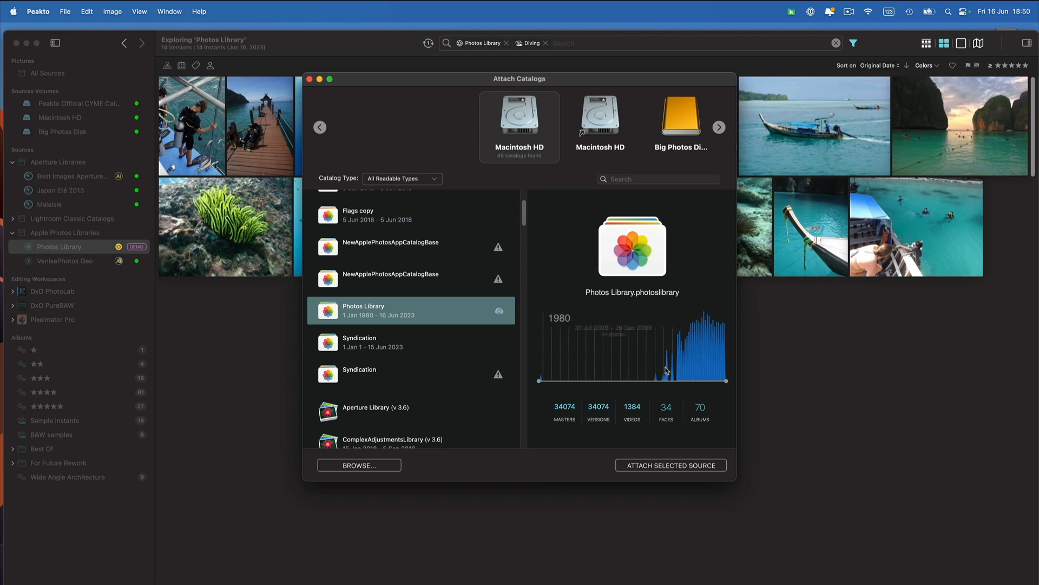
mouse_move(718, 370)
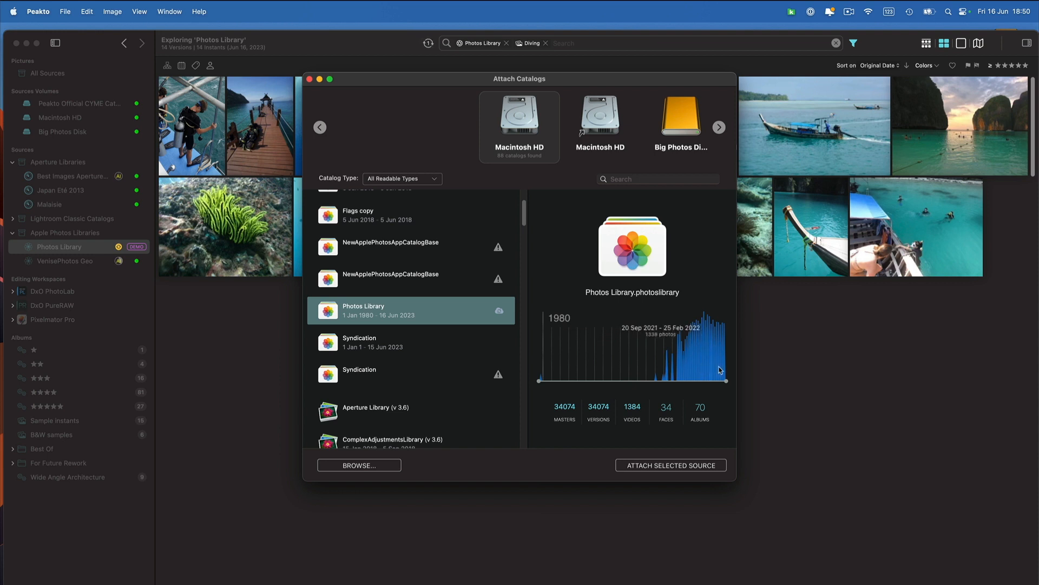
mouse_move(656, 380)
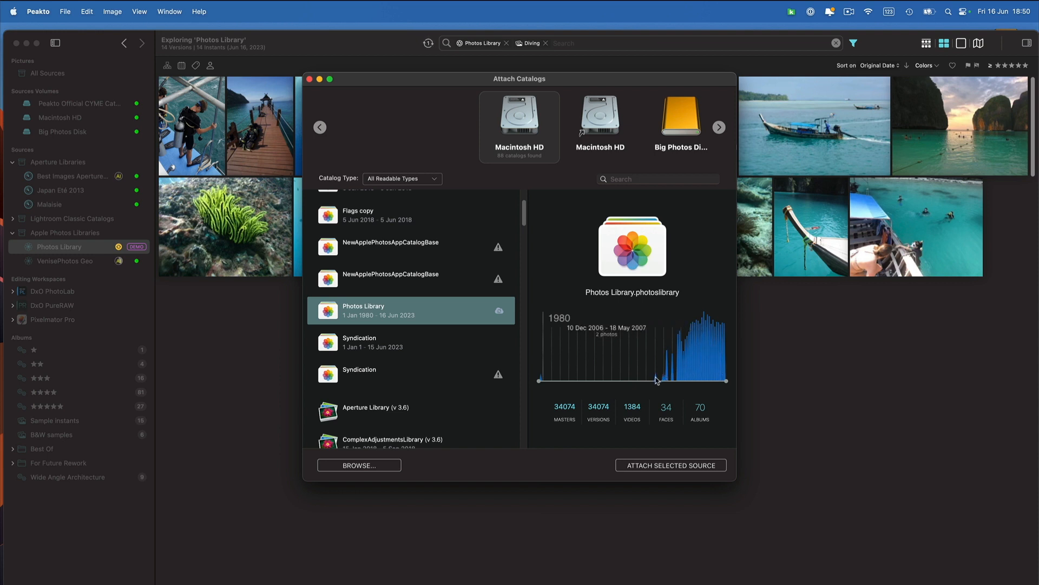
mouse_move(672, 375)
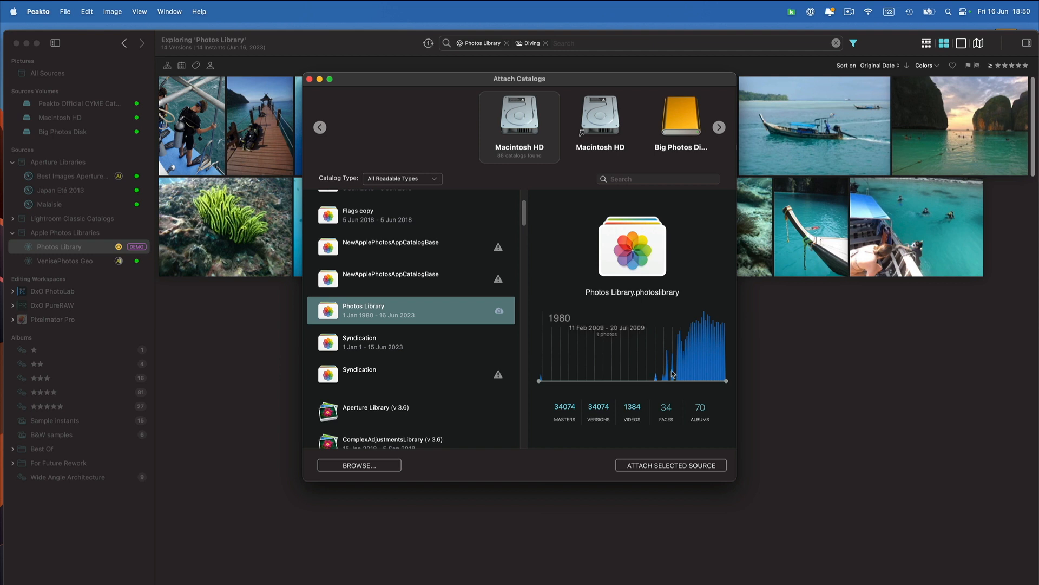
mouse_move(722, 368)
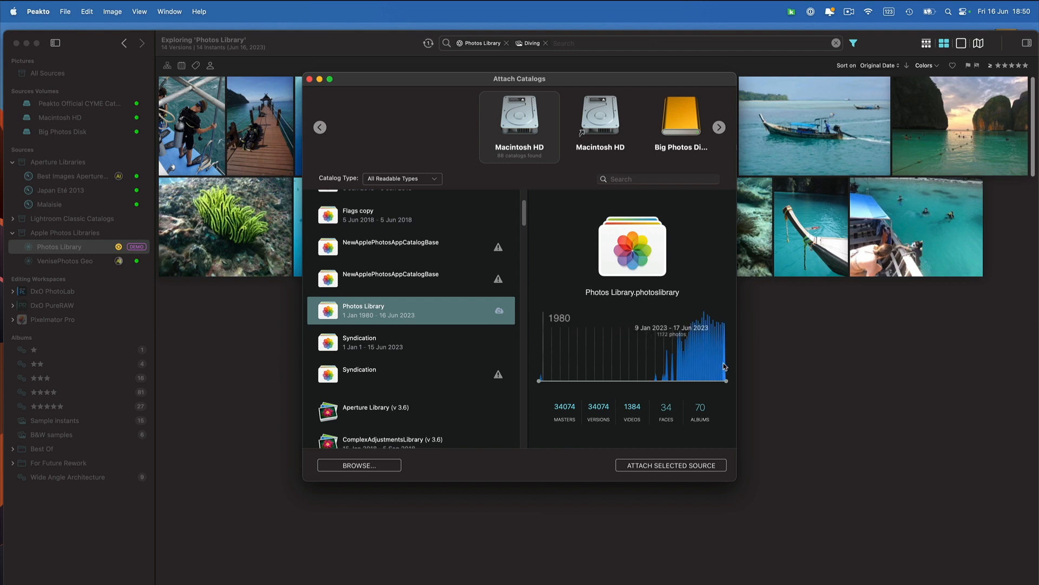
mouse_move(542, 380)
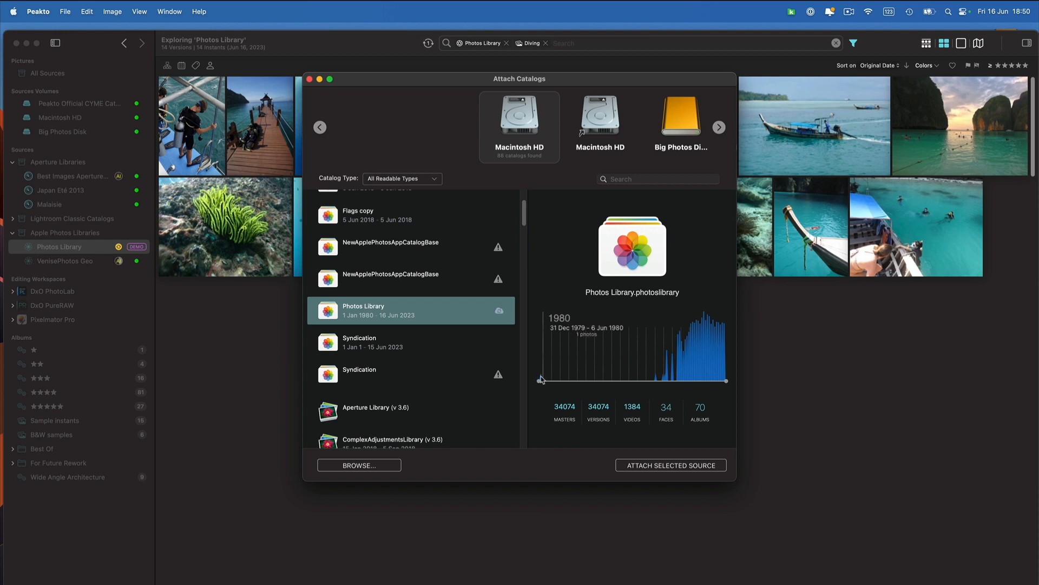
mouse_move(566, 322)
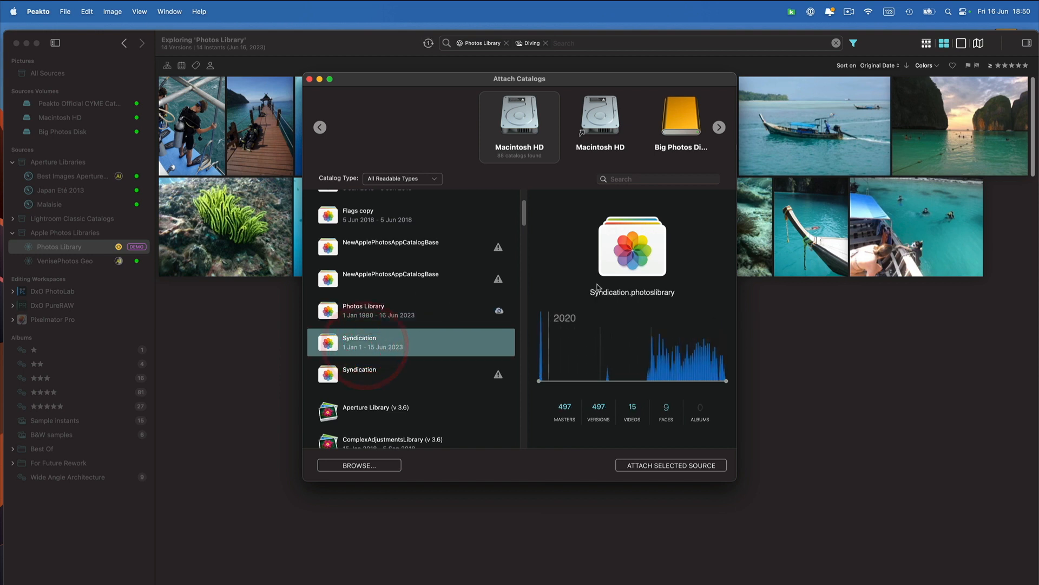
mouse_move(631, 374)
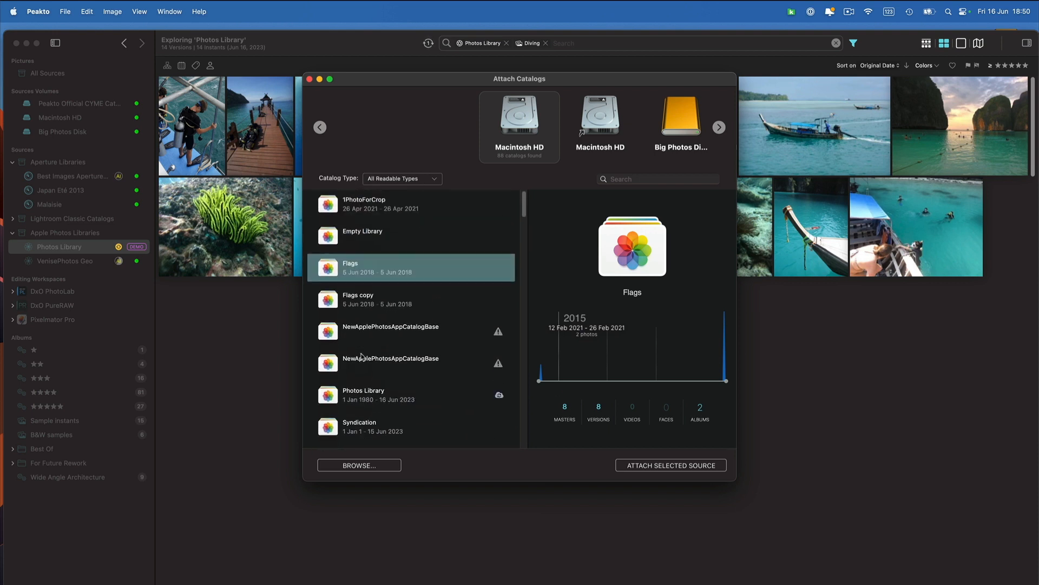
Filter to Apple Photos Catalog, check Big Photos Disk (no catalogs found), then close the Attach Catalogs window.
click(401, 178)
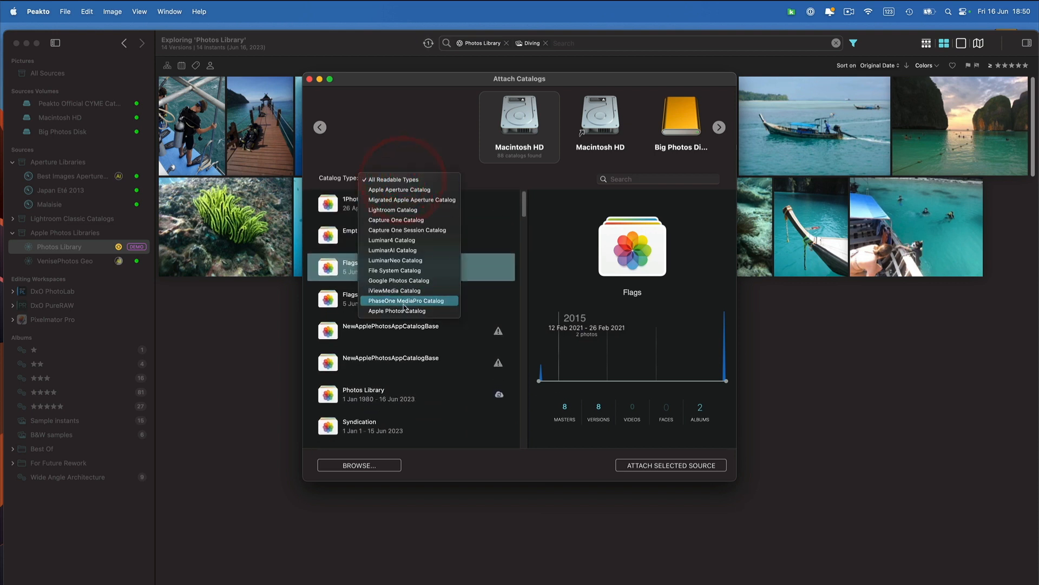
click(396, 310)
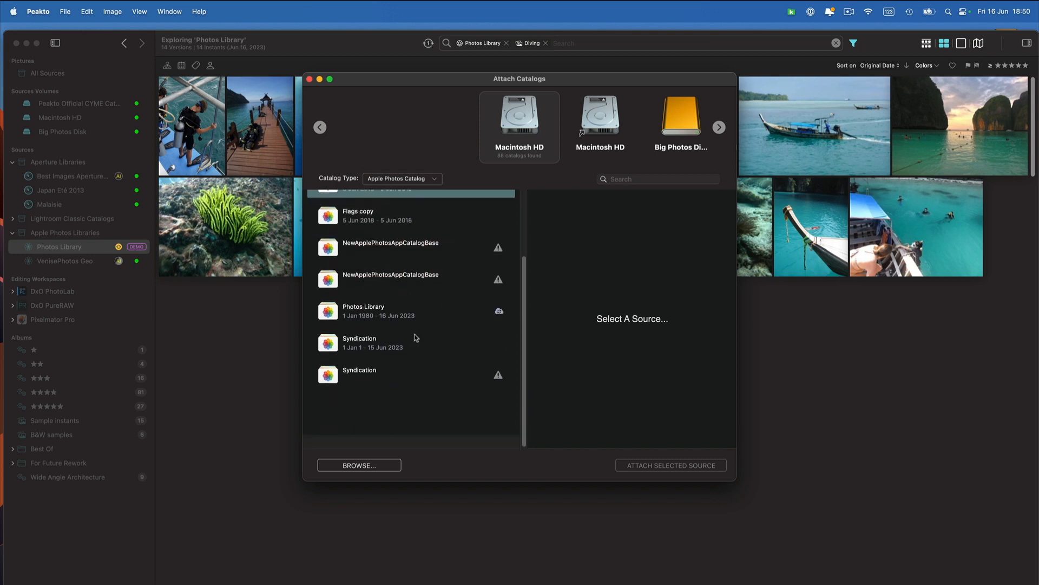
scroll(up, 3)
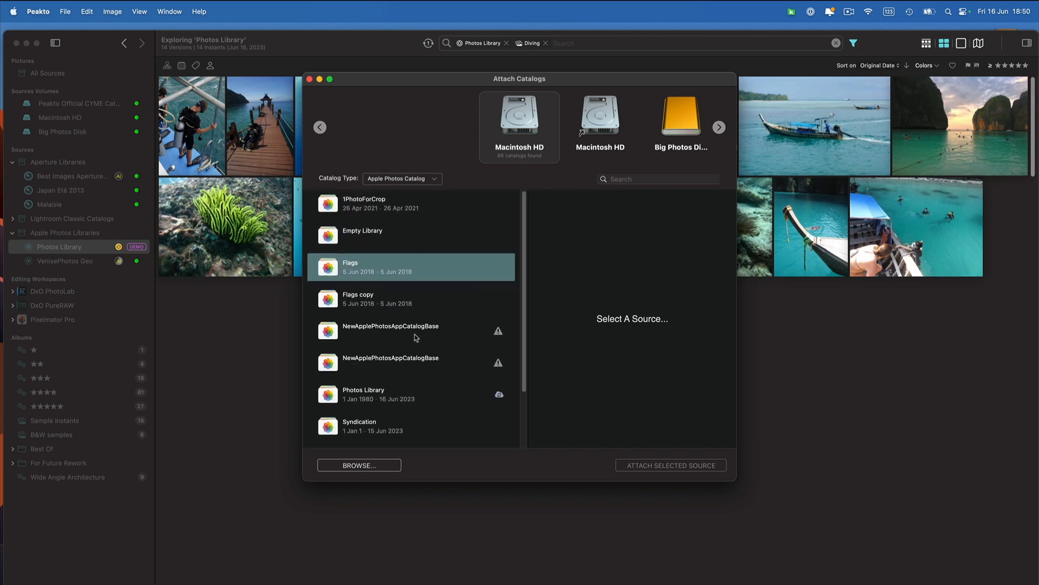
mouse_move(336, 296)
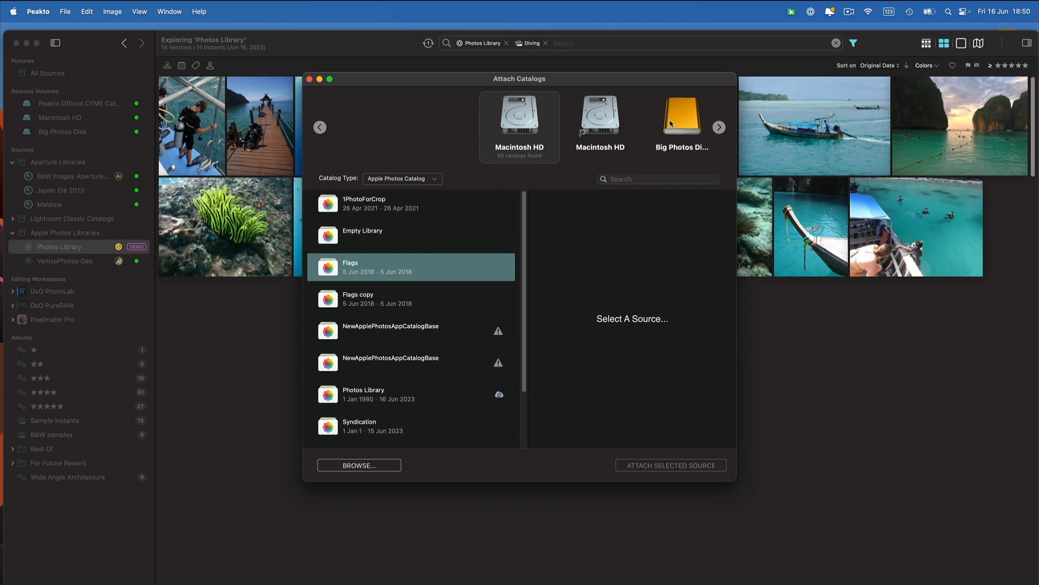
click(520, 125)
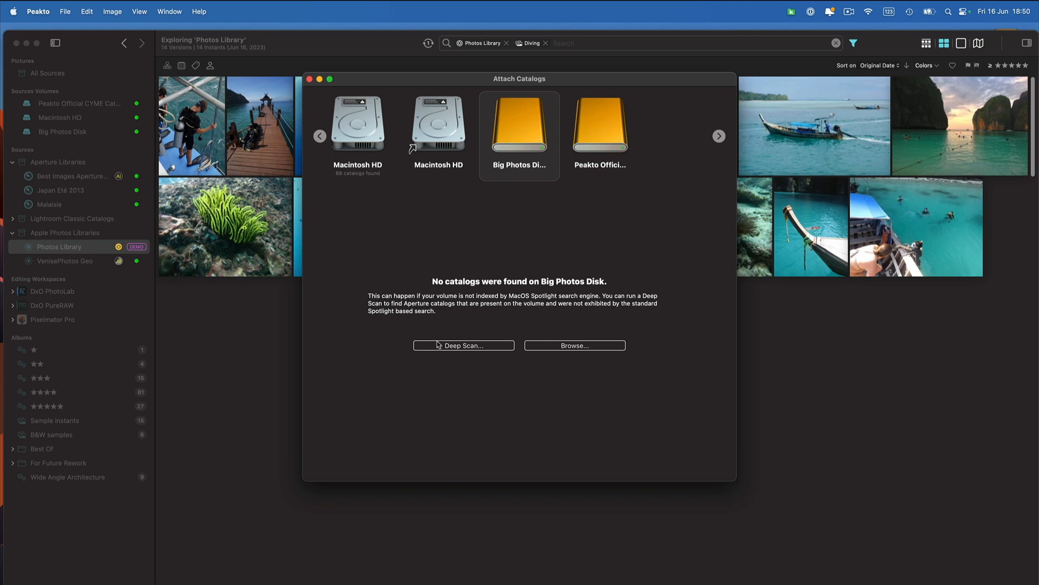
mouse_move(583, 283)
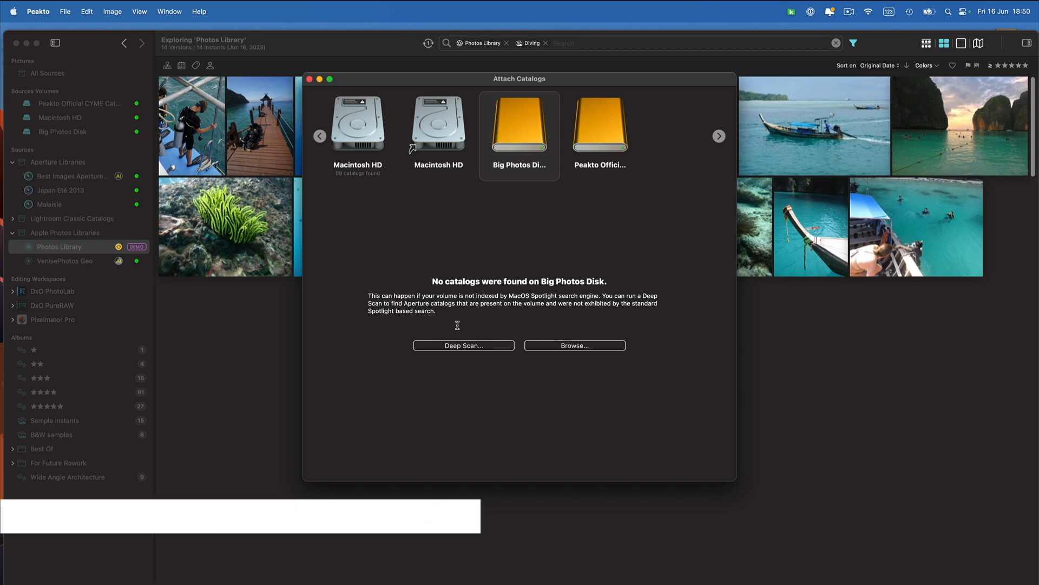
click(463, 345)
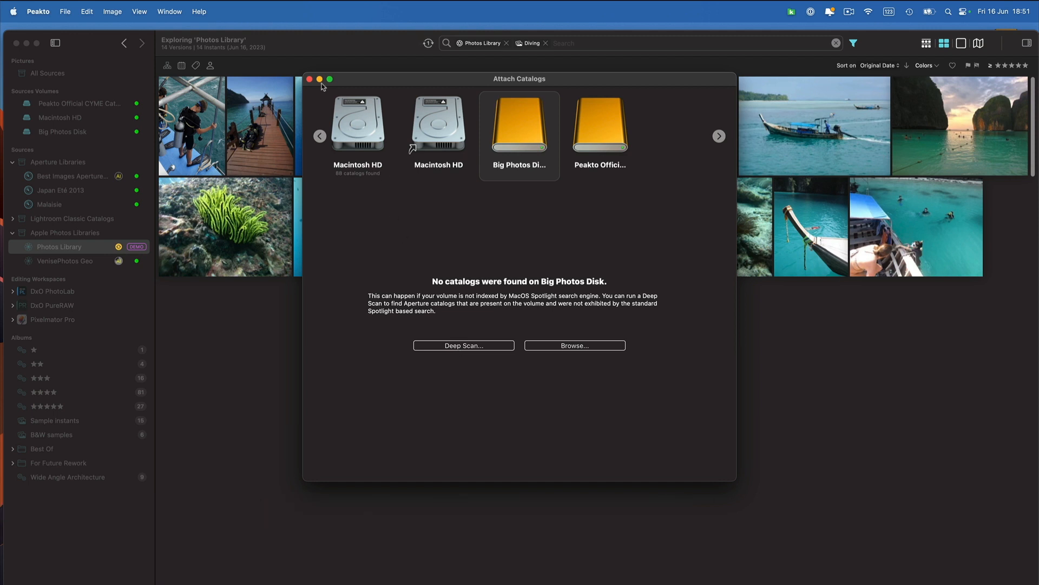
click(308, 79)
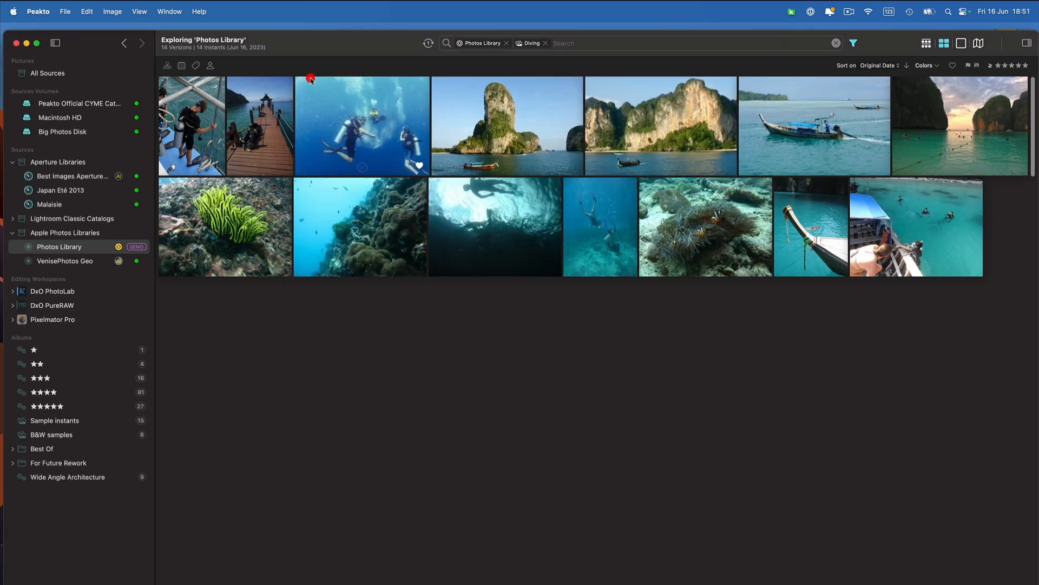
mouse_move(503, 124)
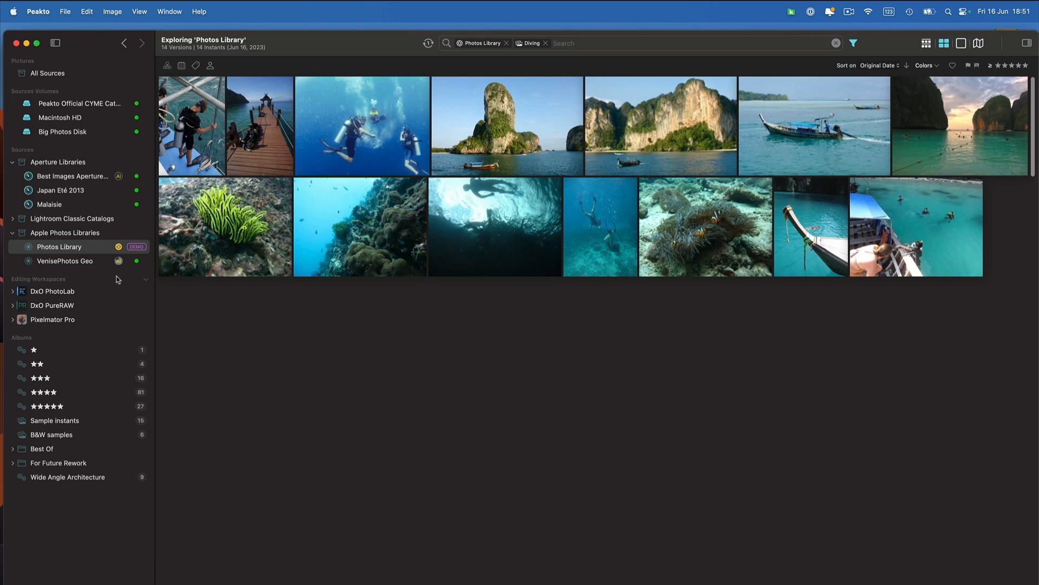
mouse_move(59, 264)
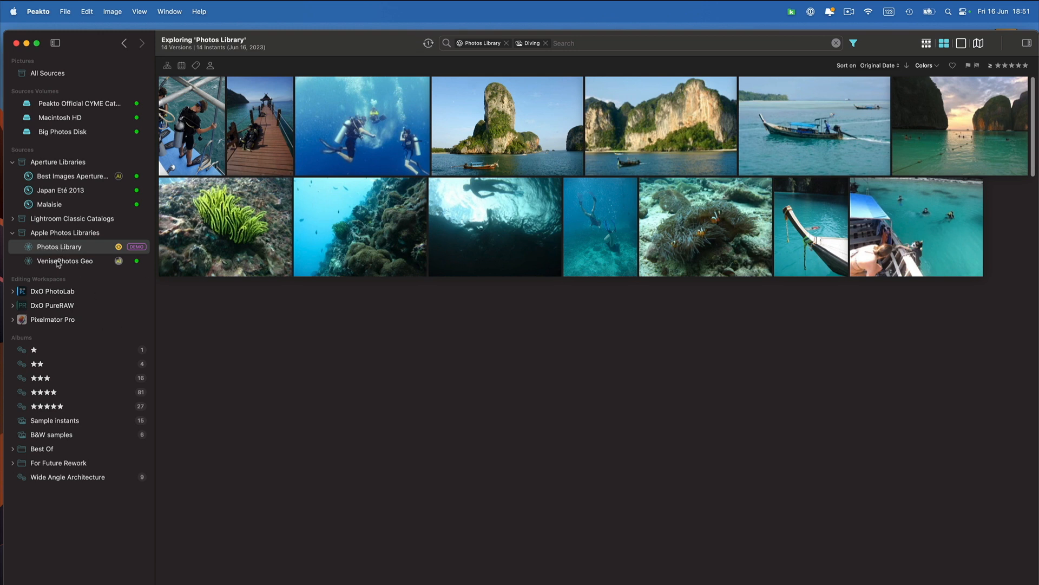
Select VenisePhotos Geo in the sidebar and scroll its grid toward the room-full-of-stones photo.
click(64, 261)
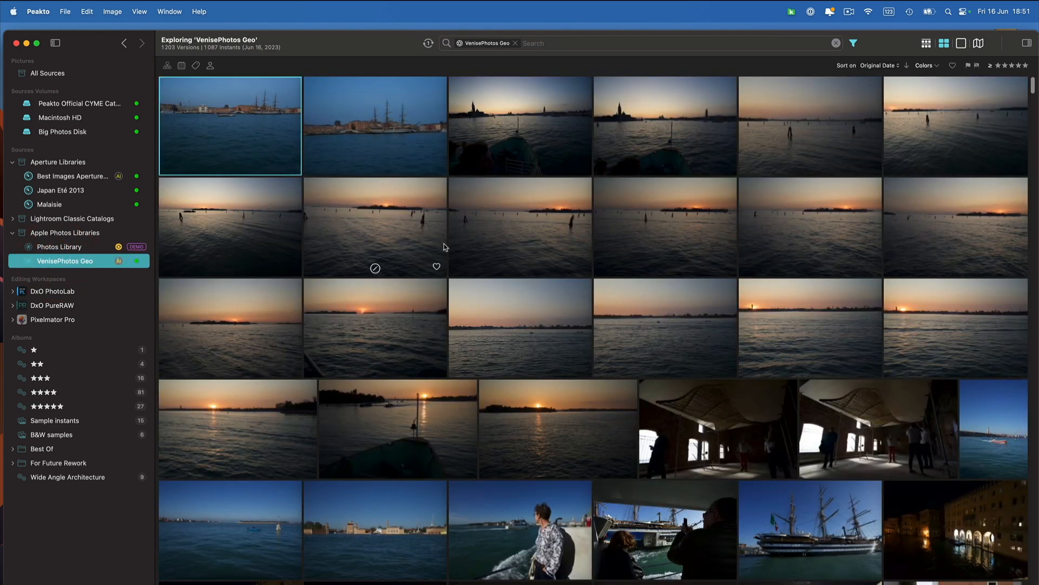
scroll(down, 3)
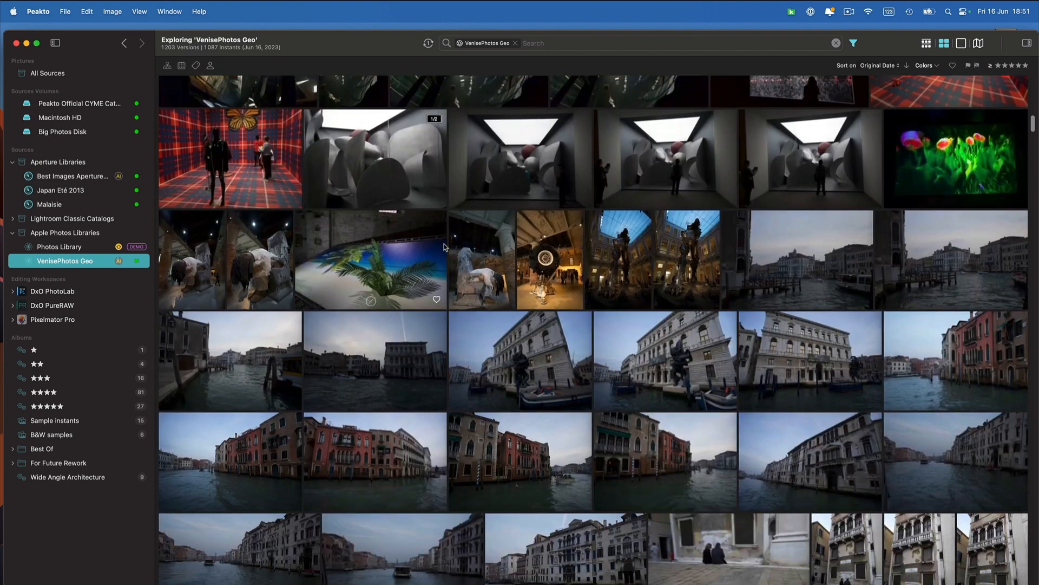
scroll(down, 3)
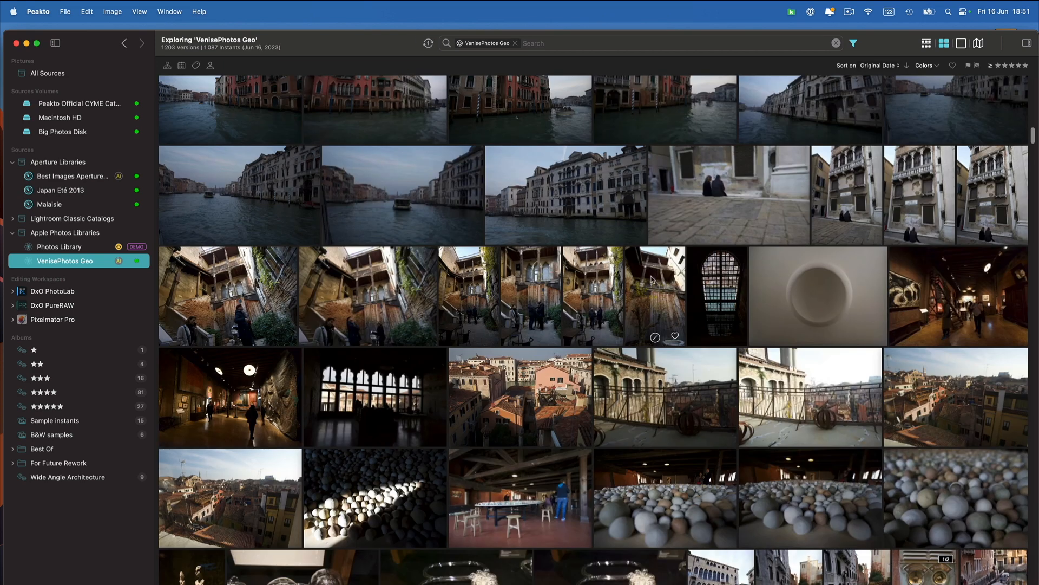
mouse_move(575, 171)
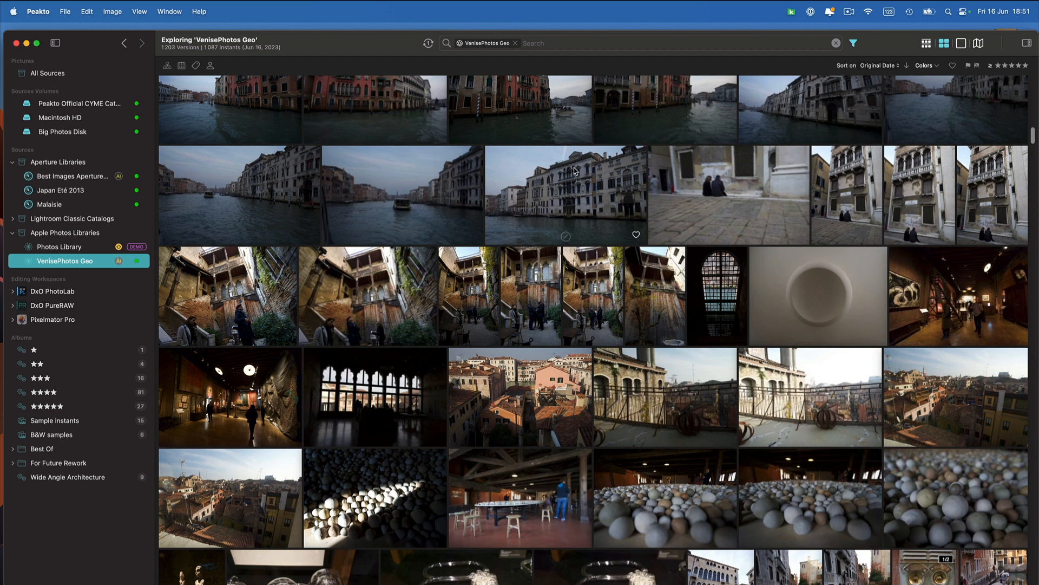
mouse_move(552, 302)
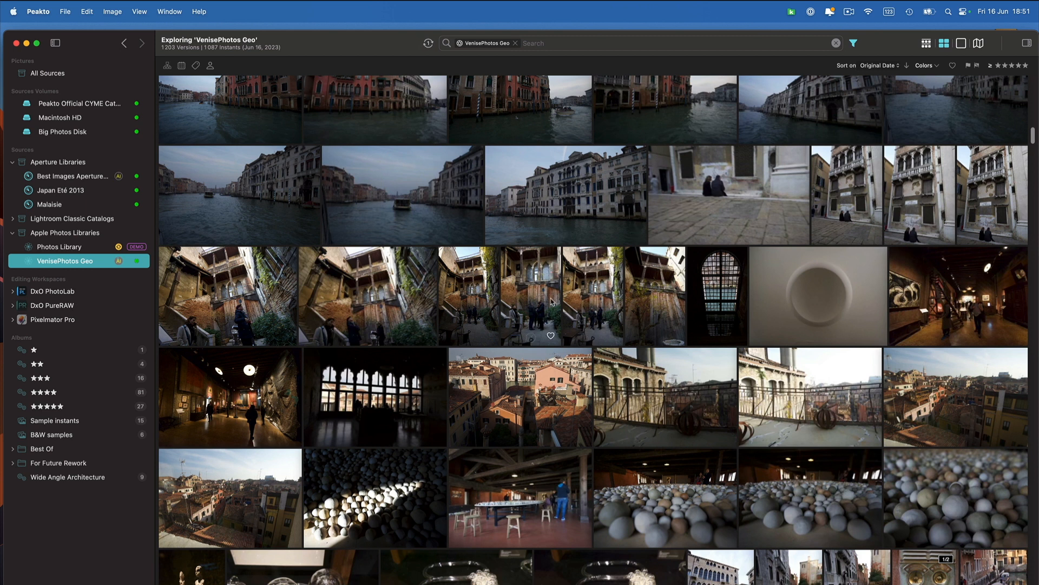
scroll(down, 3)
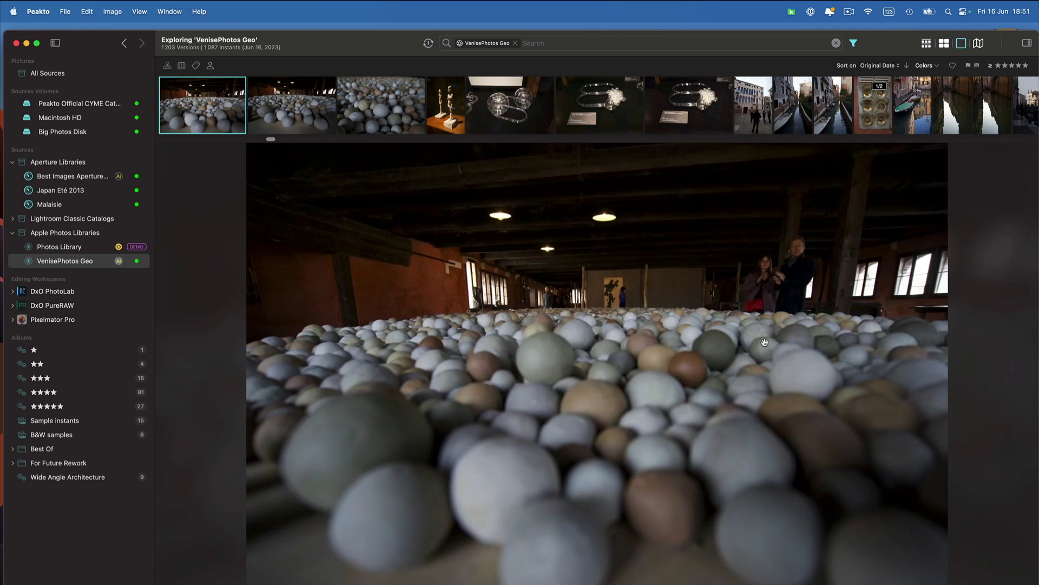
mouse_move(841, 30)
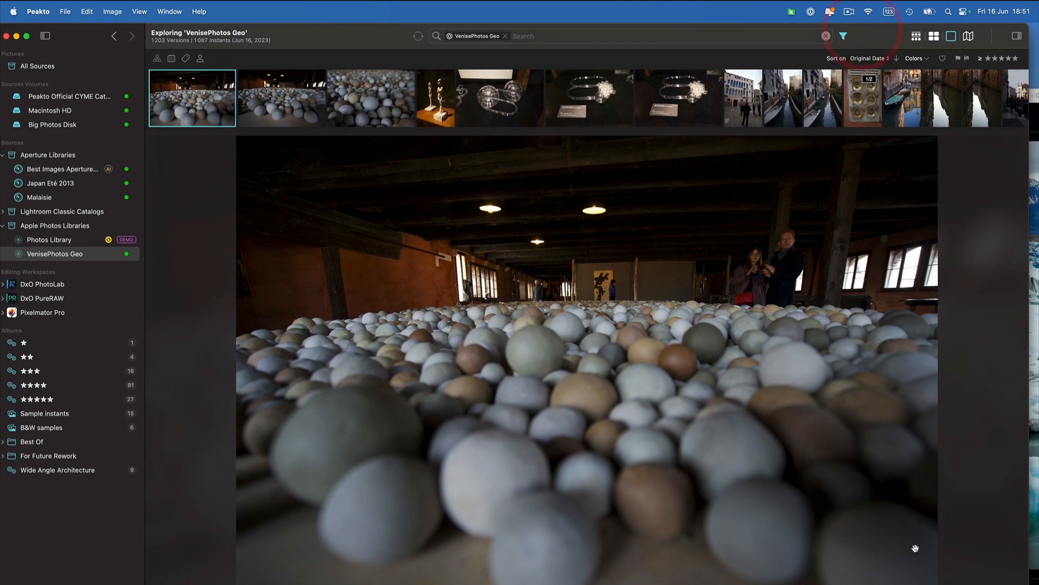
mouse_move(870, 177)
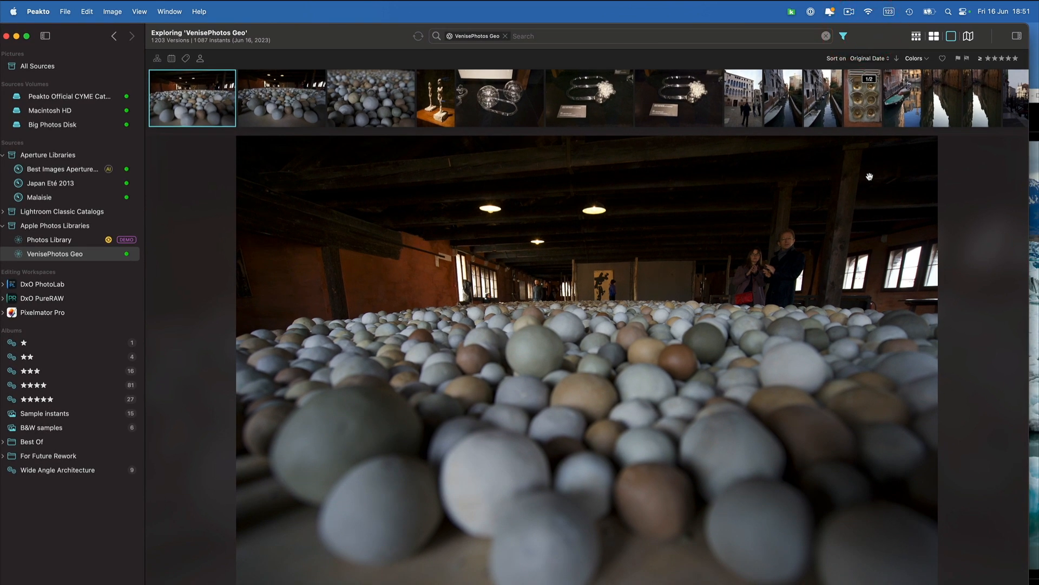
View the canal boats photo from the filmstrip at large size, then return to the thumbnail grid.
click(862, 97)
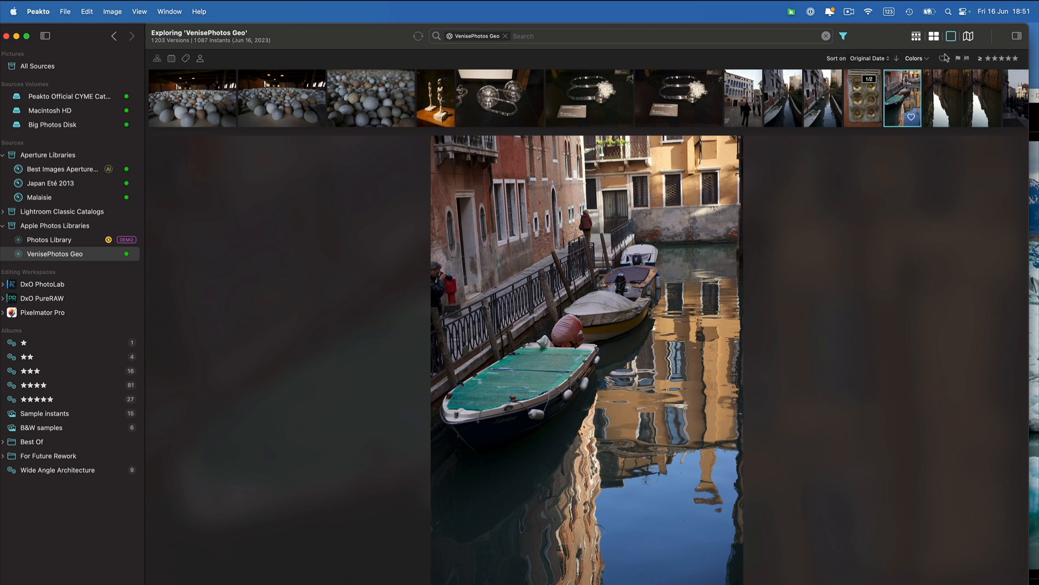
click(934, 37)
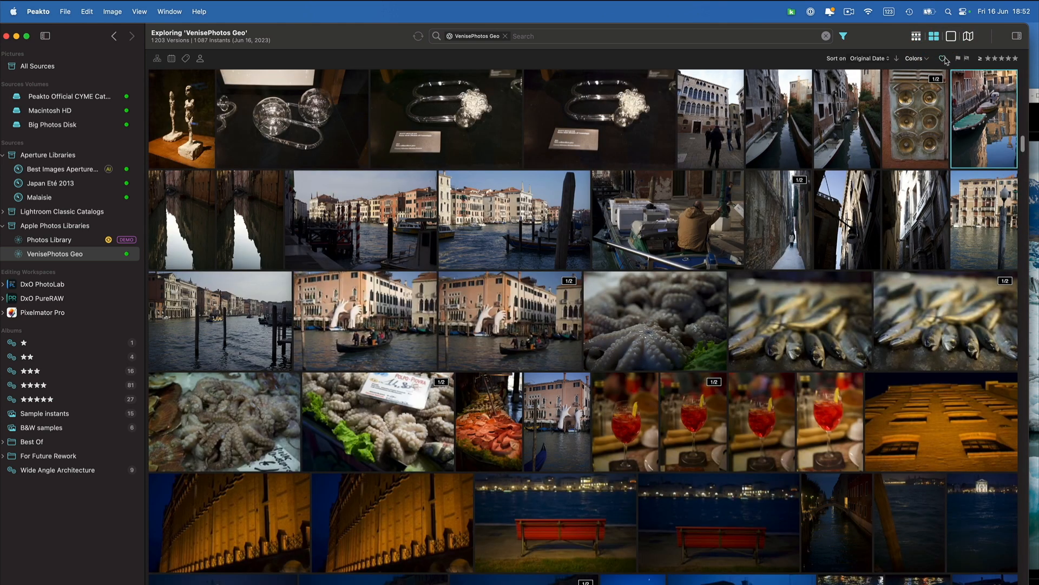
Inspect the red lips photo's summary and version details with AI keyword 'person', then drop the favorites filter to list 1203 versions.
click(942, 57)
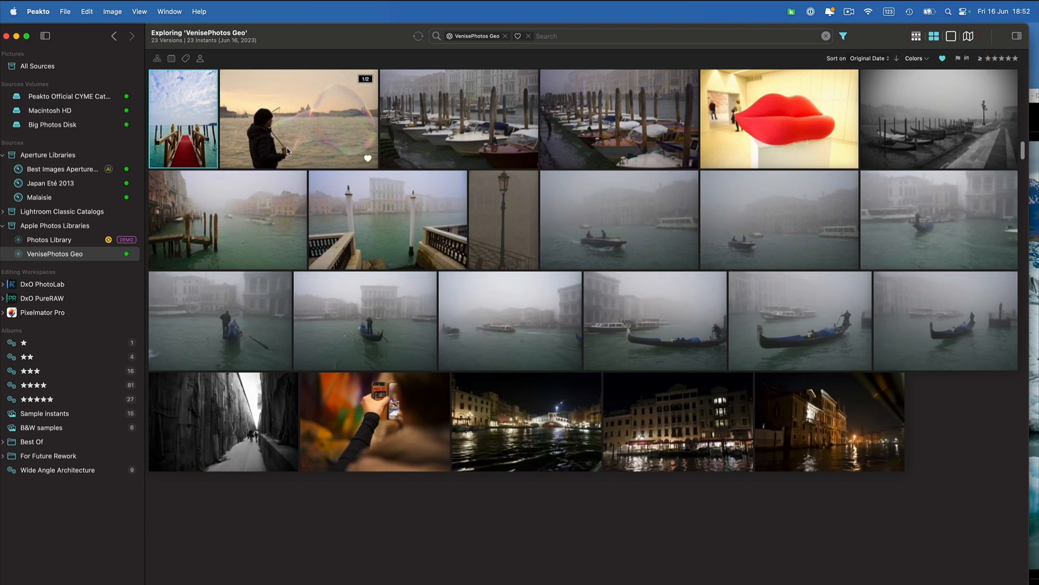
mouse_move(593, 131)
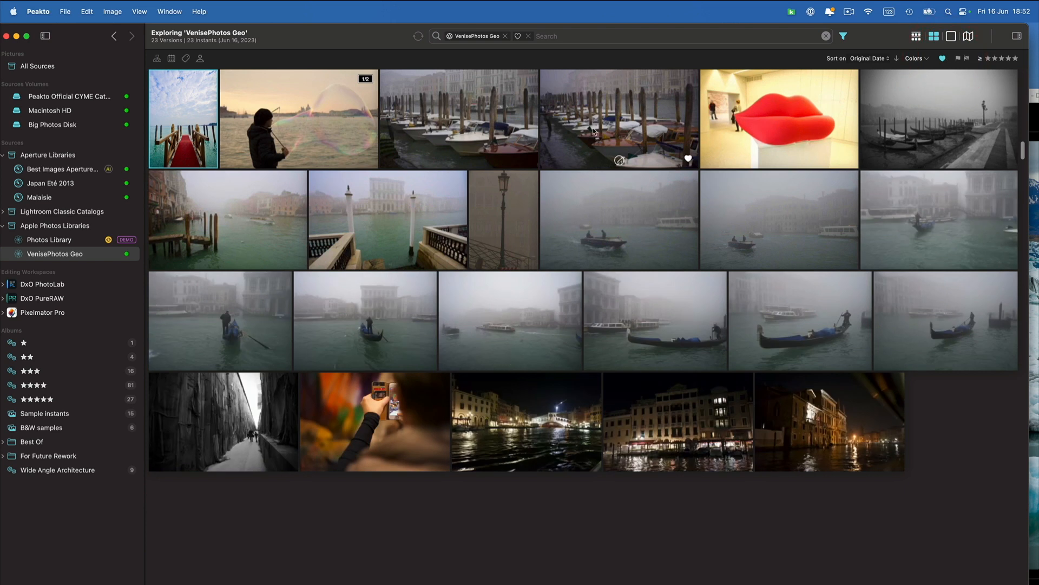
click(617, 119)
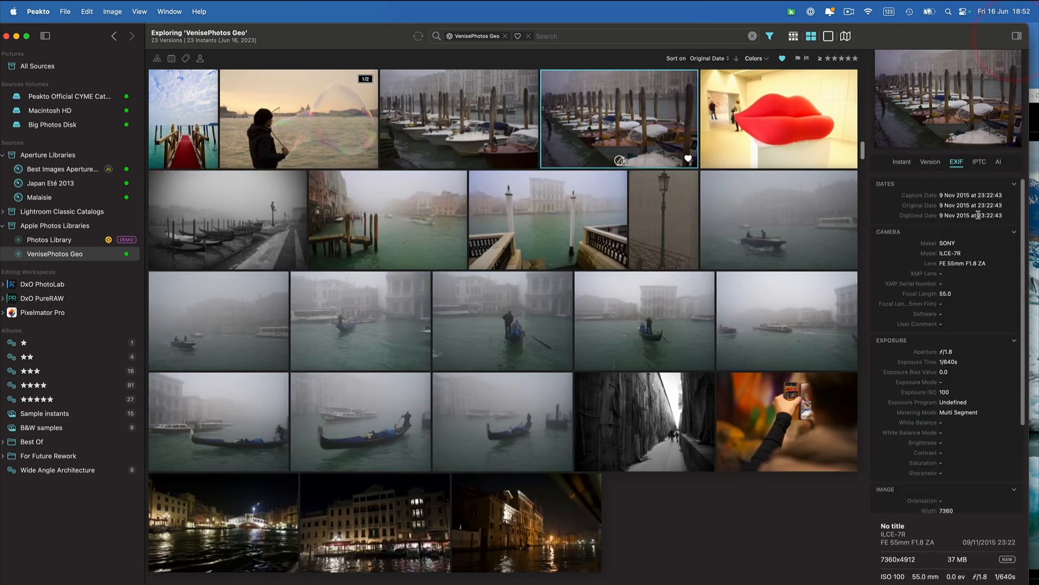
click(902, 161)
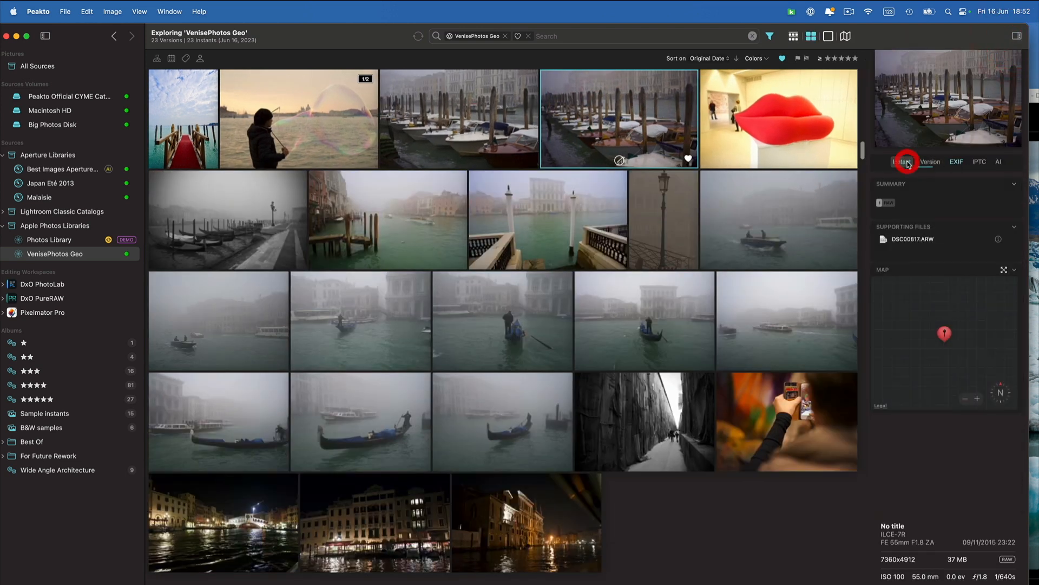
click(903, 161)
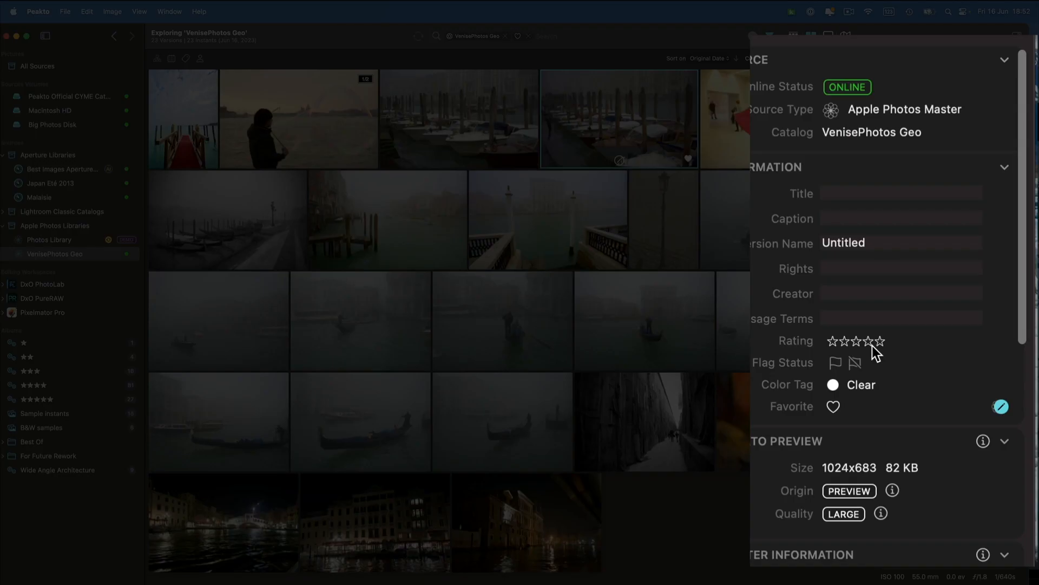
mouse_move(924, 557)
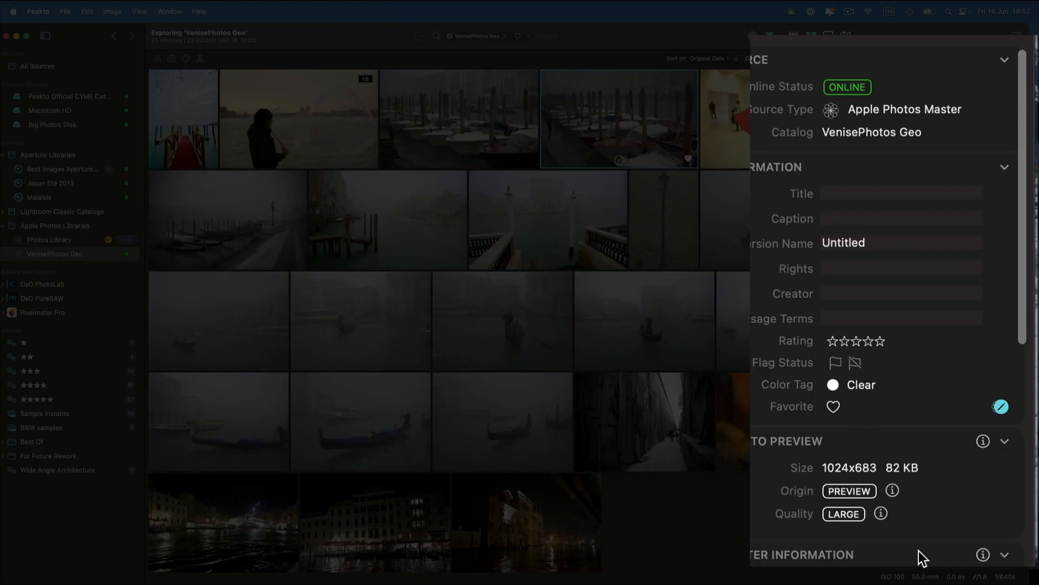
mouse_move(854, 445)
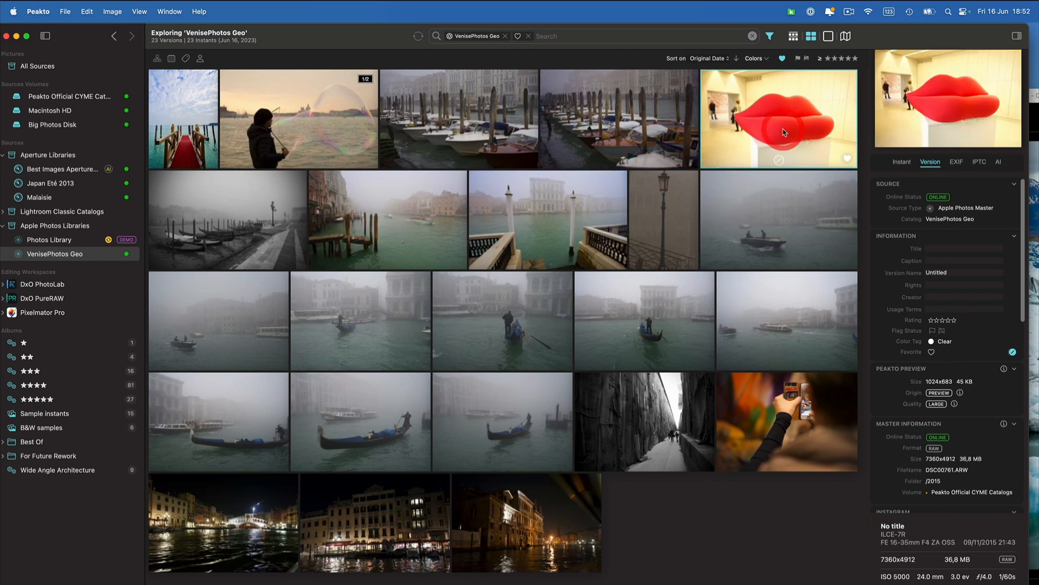
mouse_move(941, 366)
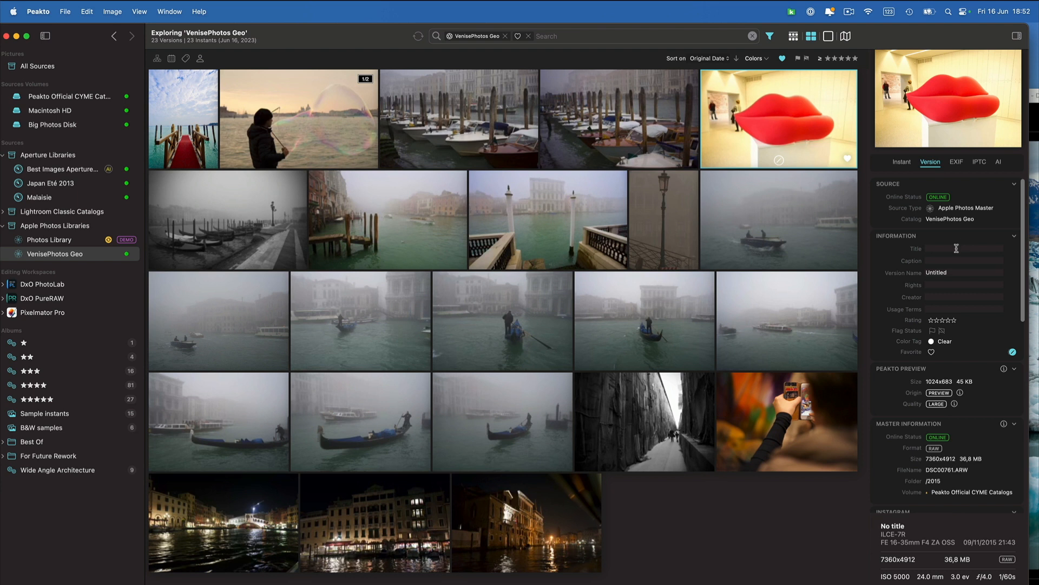
mouse_move(941, 155)
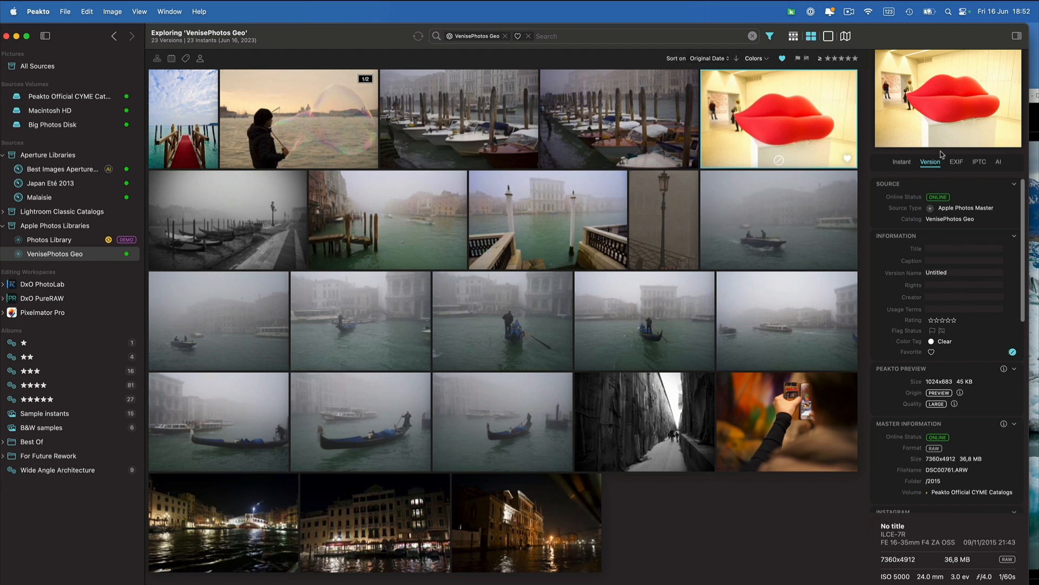
scroll(down, 3)
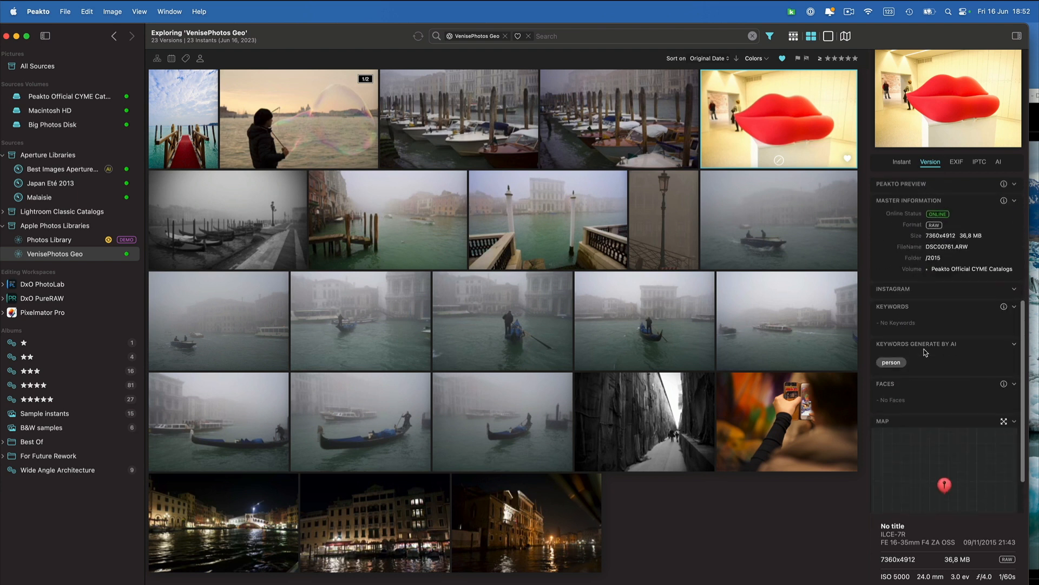
click(1010, 421)
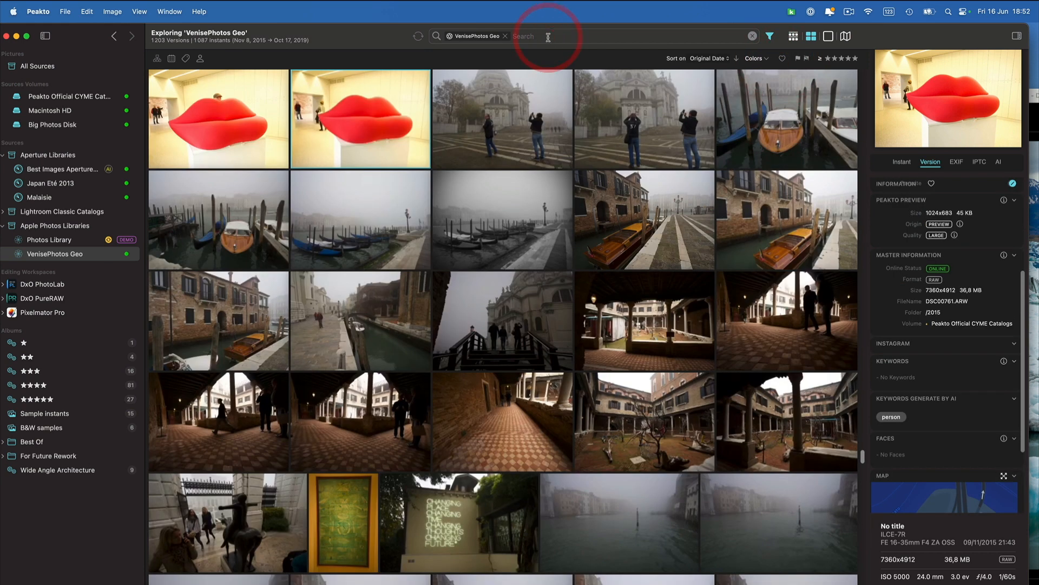
text(sony)
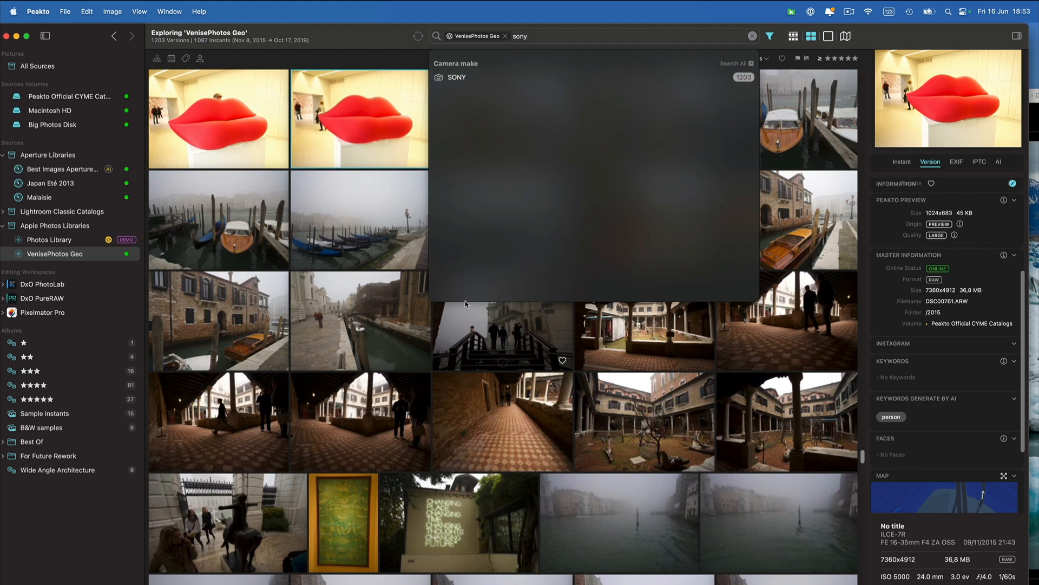
mouse_move(593, 218)
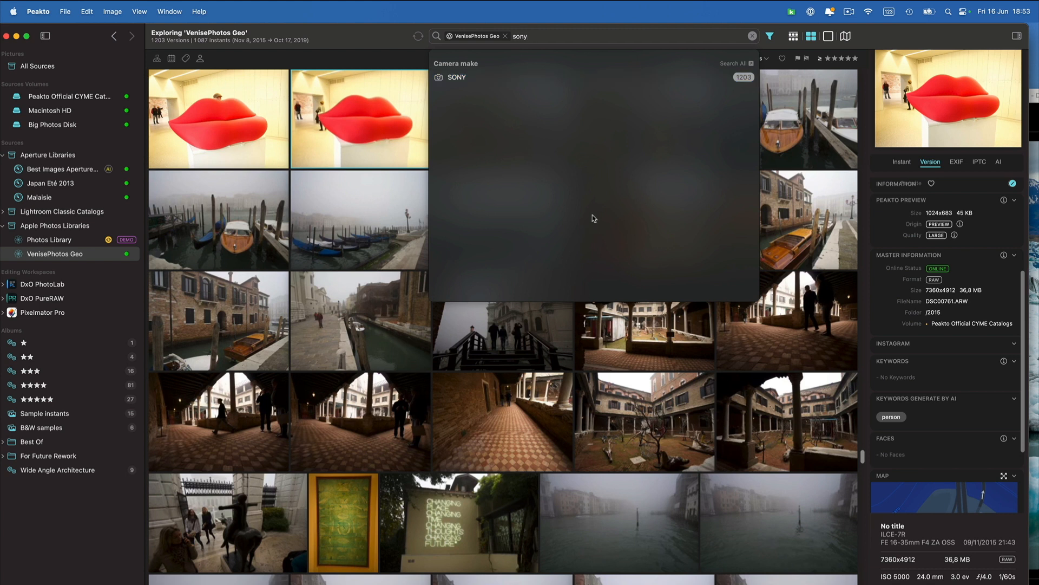
mouse_move(705, 33)
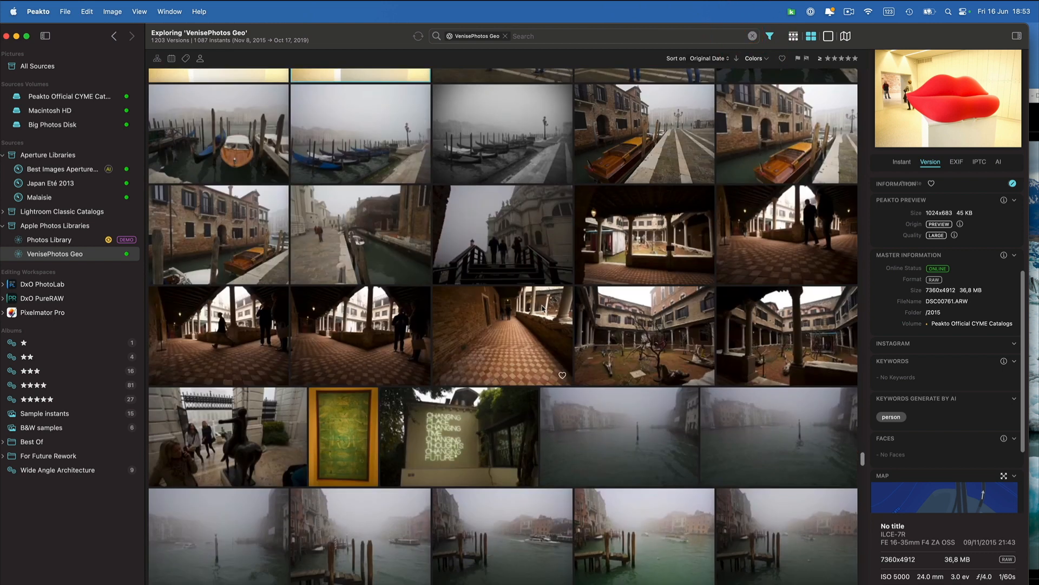
scroll(down, 3)
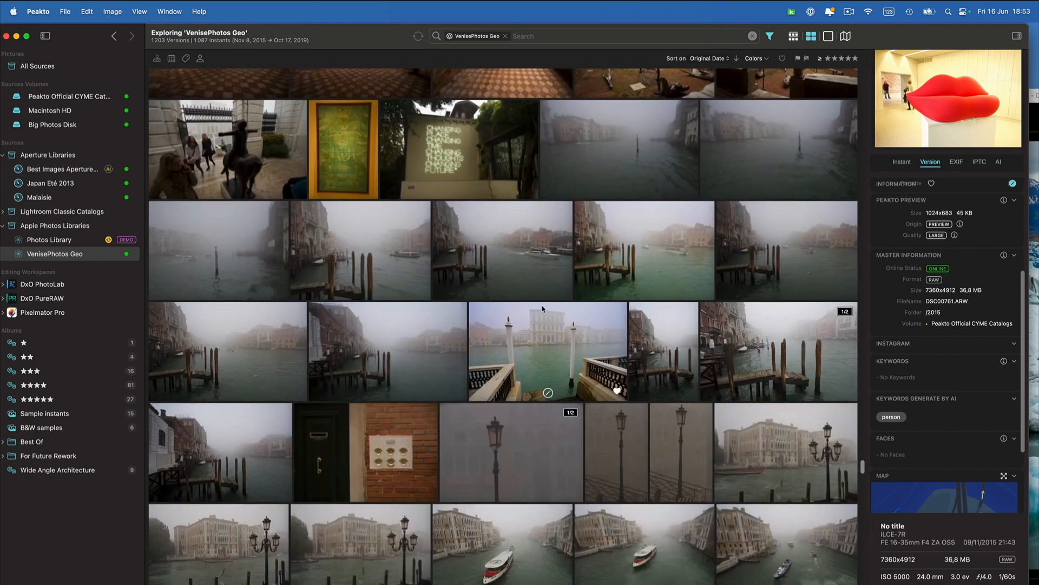
mouse_move(787, 73)
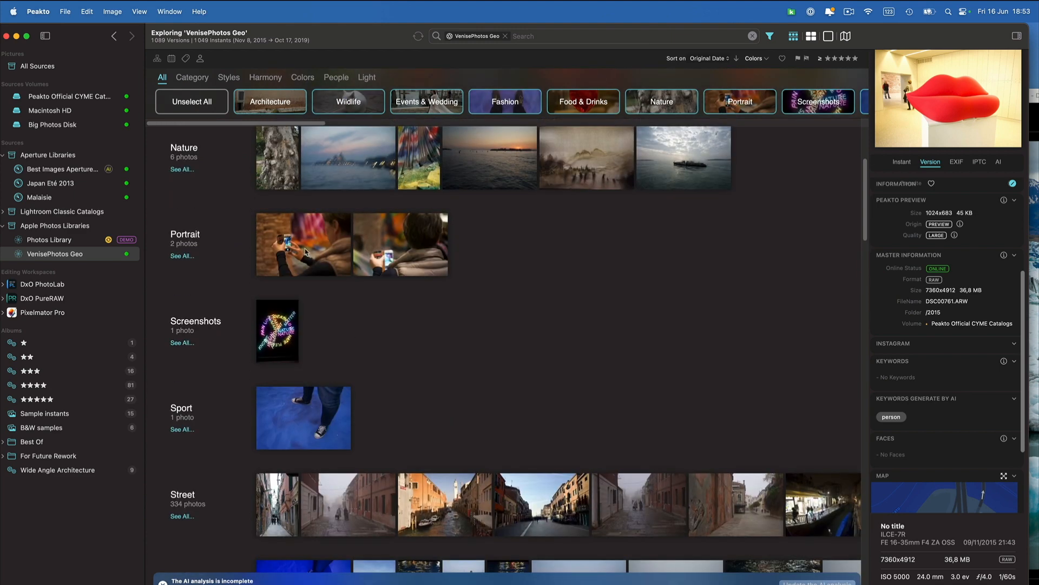
scroll(down, 3)
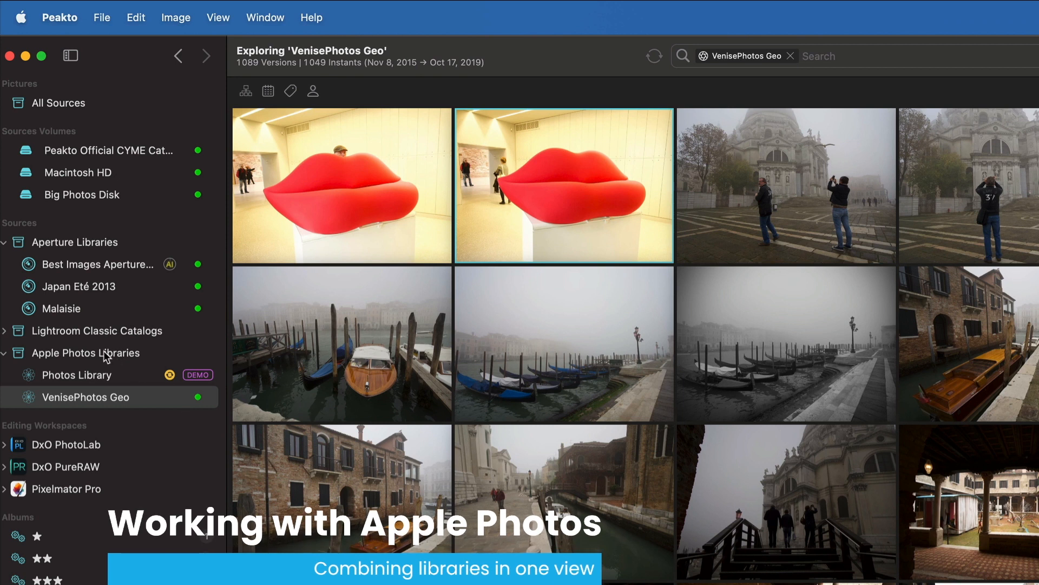
Switch between Photos Library, VenisePhotos Geo and the combined Apple Photos Libraries view of 1556 versions.
click(85, 353)
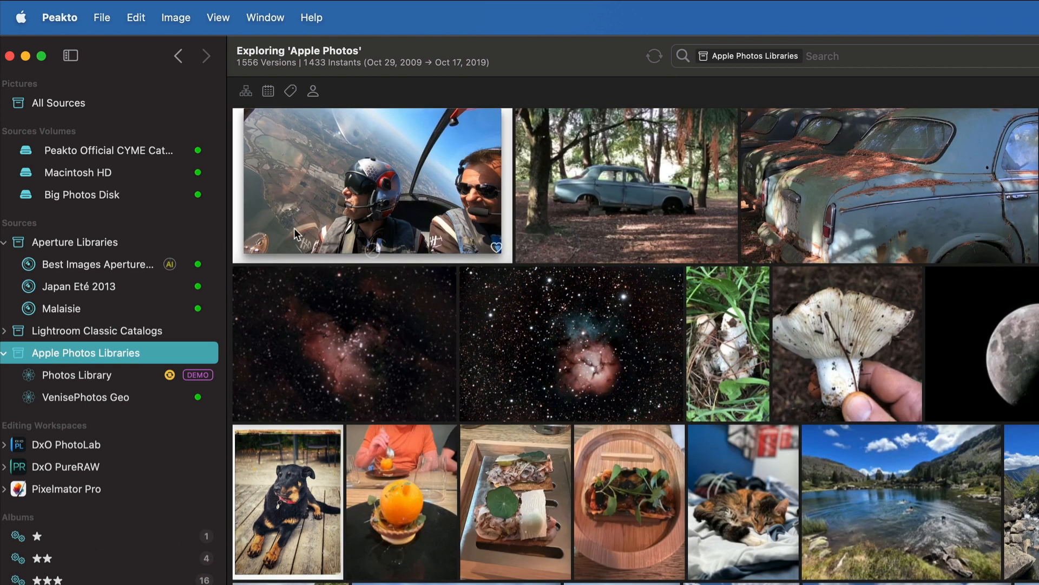
mouse_move(252, 76)
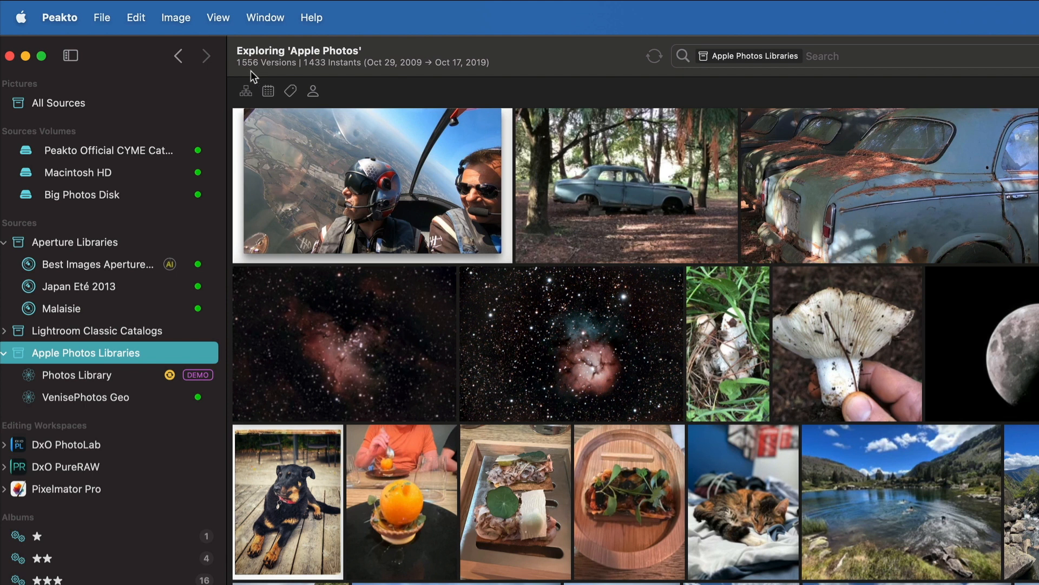
mouse_move(97, 396)
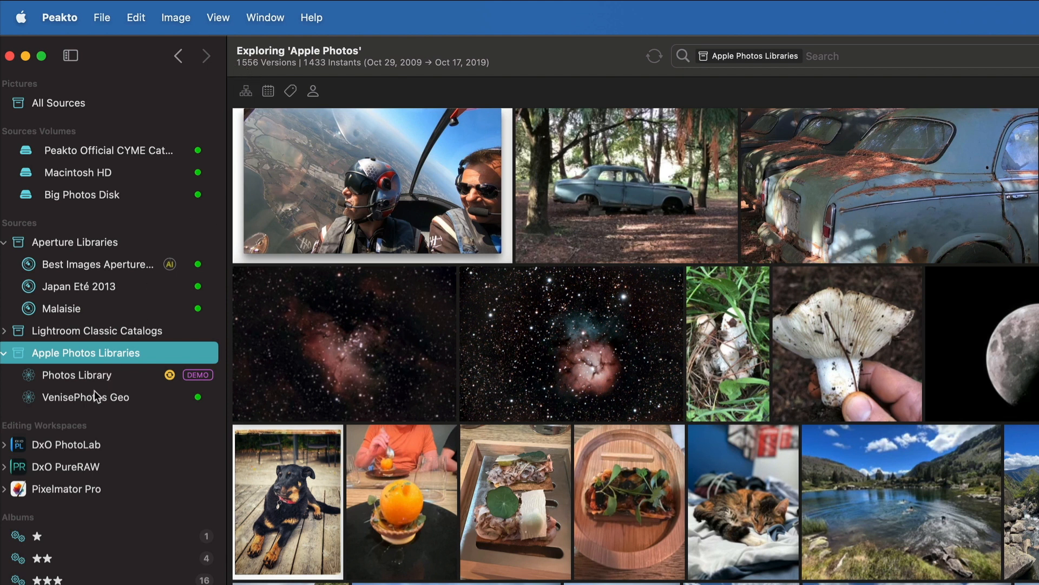
click(76, 375)
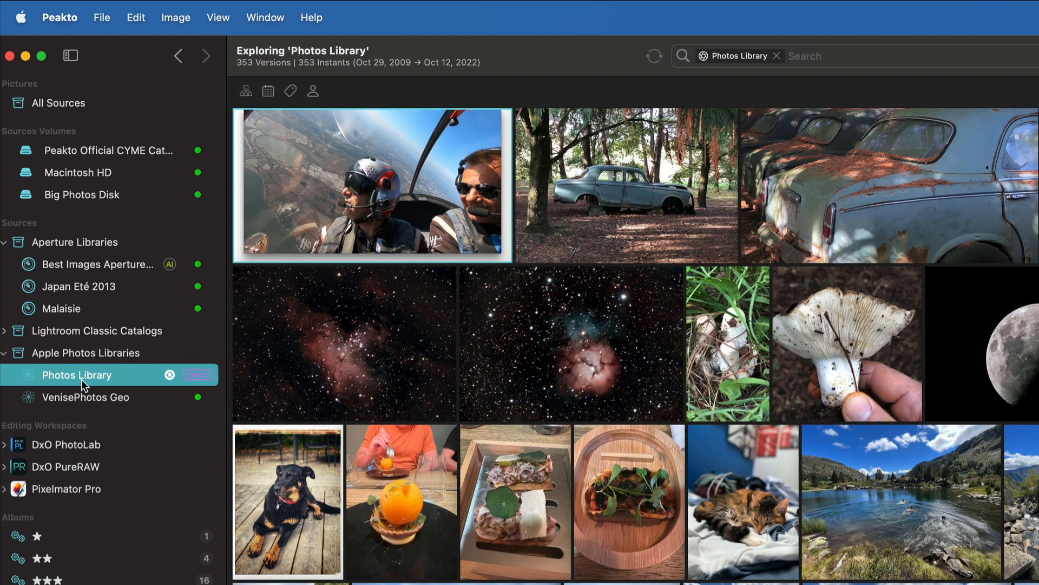
mouse_move(91, 397)
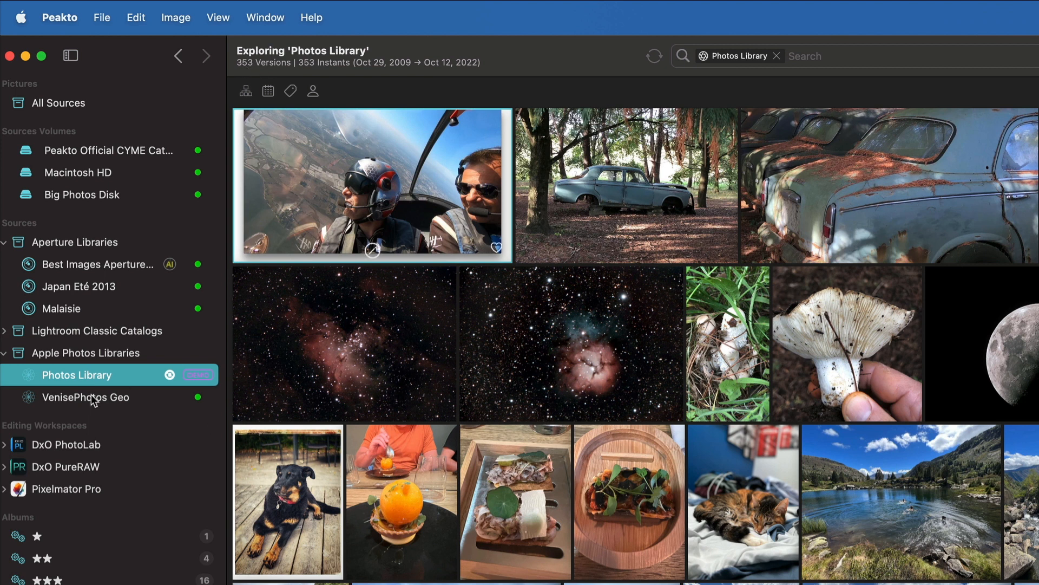
click(84, 396)
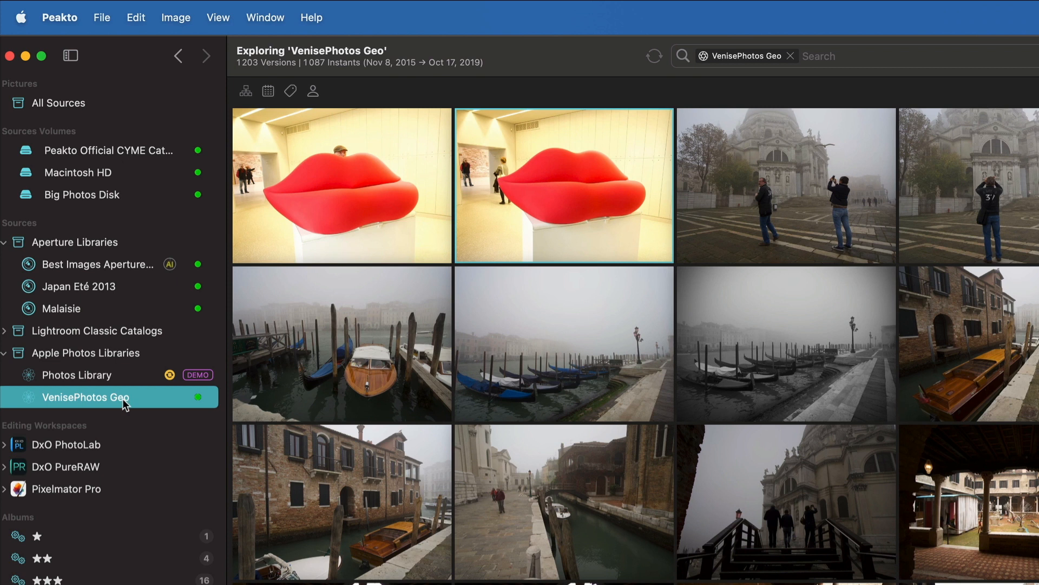
click(84, 353)
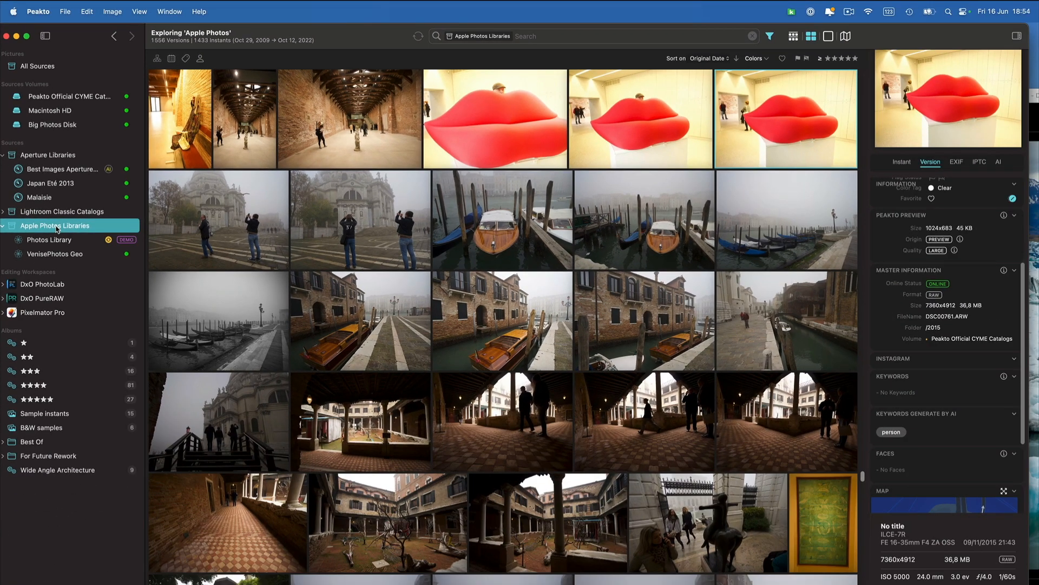
mouse_move(143, 257)
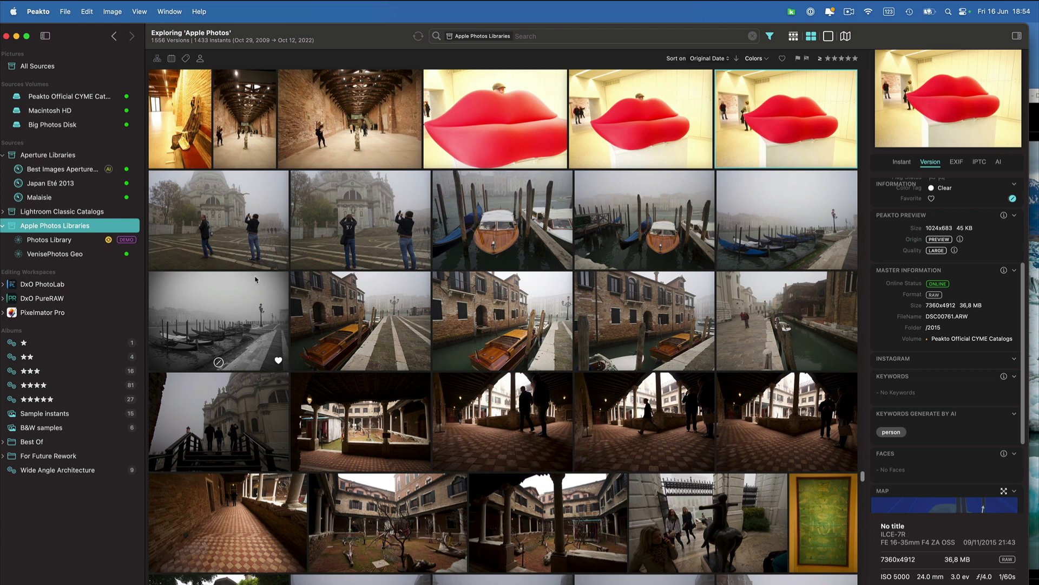
mouse_move(85, 257)
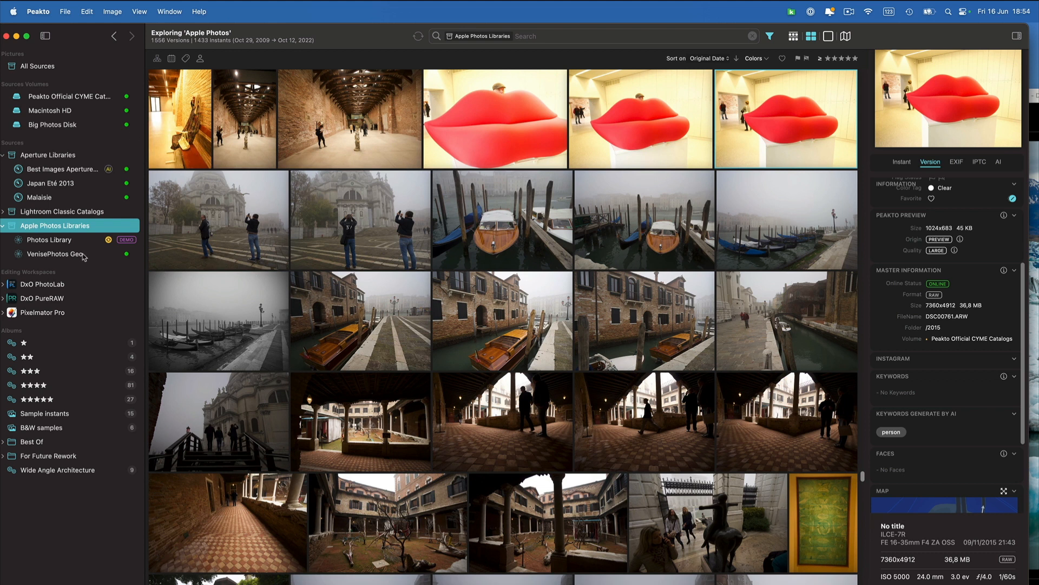
mouse_move(538, 50)
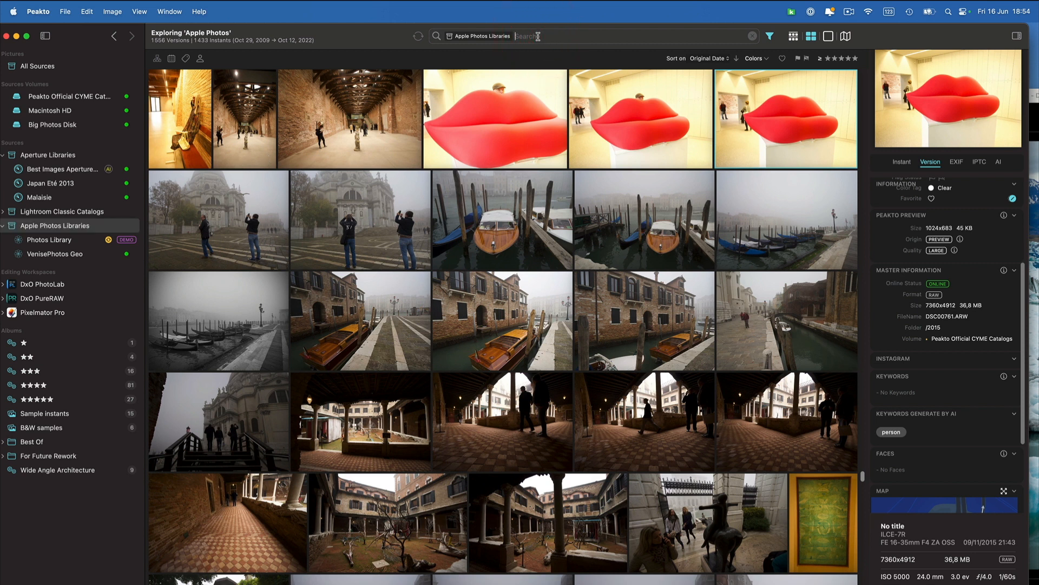
mouse_move(527, 49)
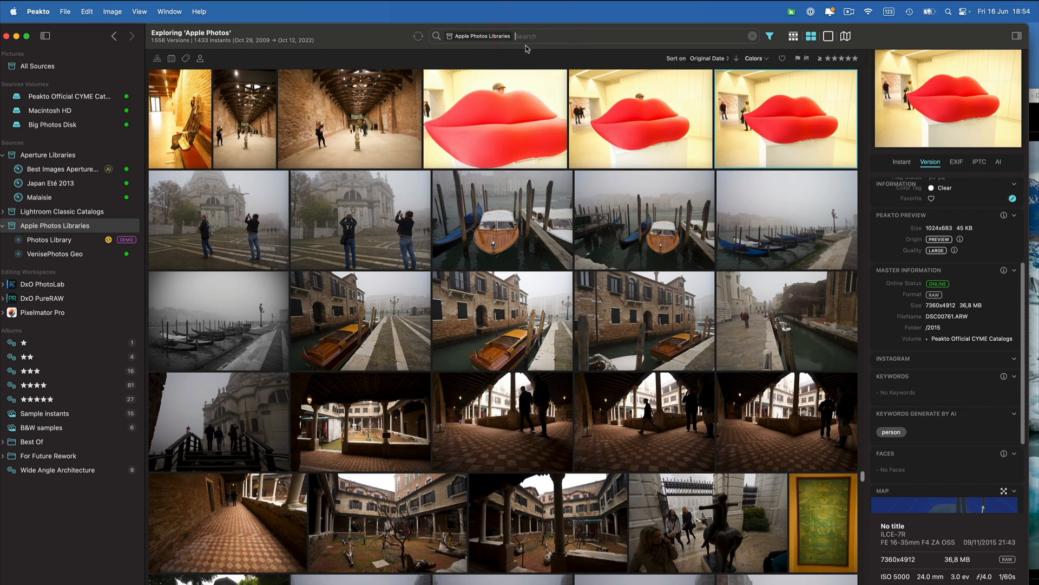
mouse_move(52, 226)
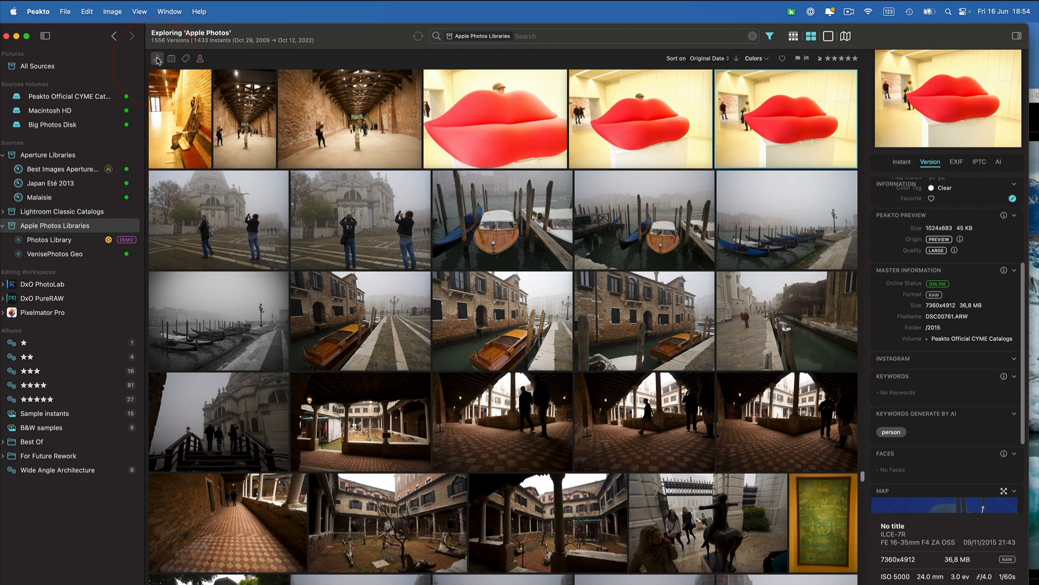
From the album tree view Jazz à Sète, Copenhagen and Salt, then show all 1203 VenisePhotos Geo photos.
click(156, 59)
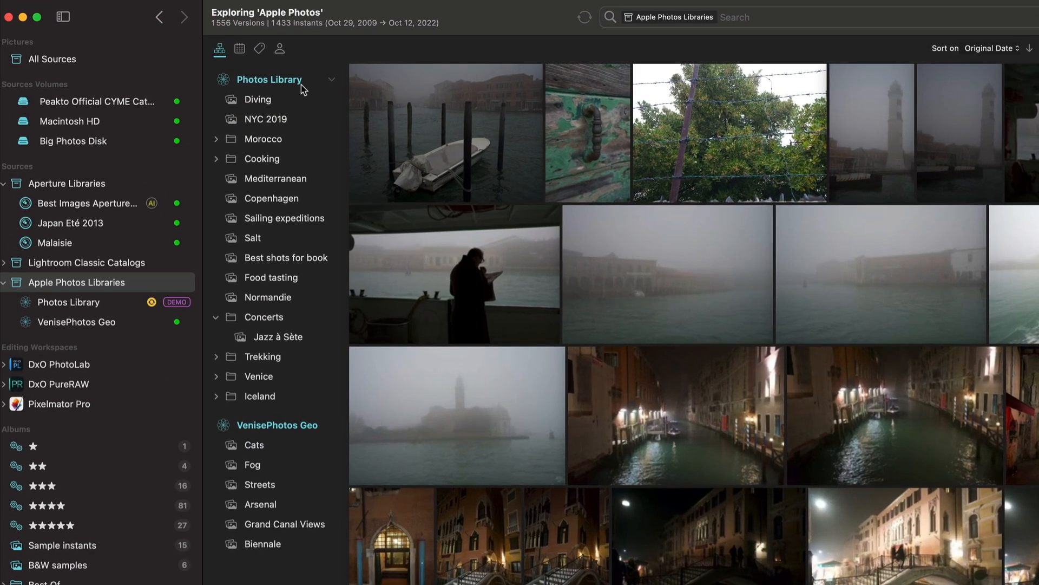
mouse_move(307, 341)
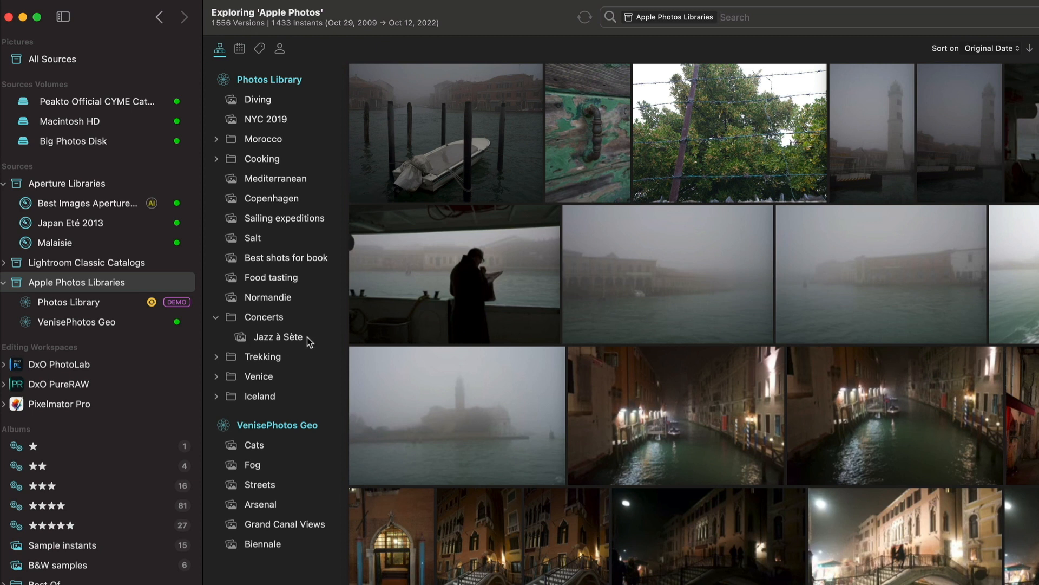
click(274, 335)
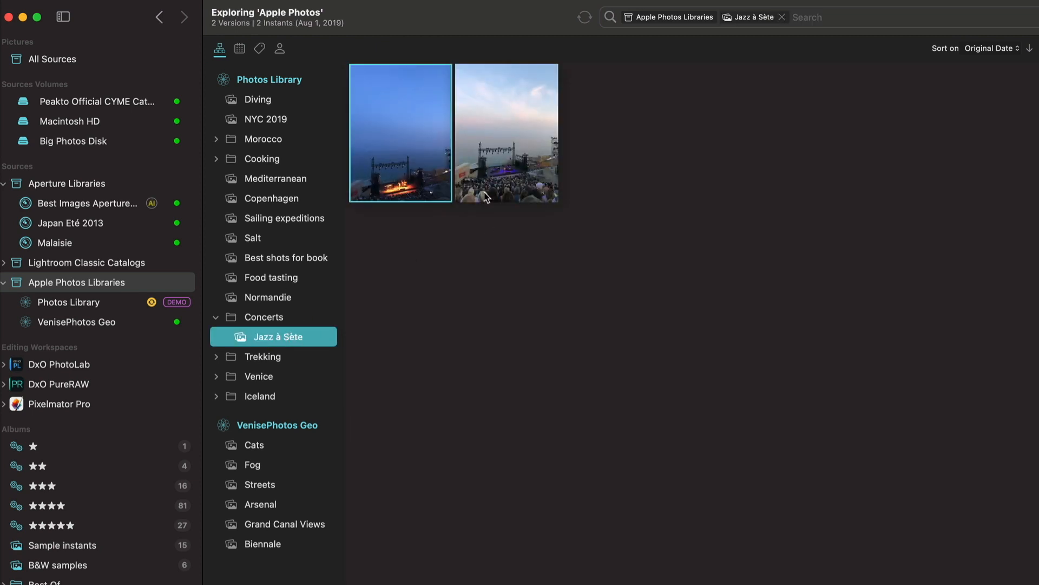
click(272, 197)
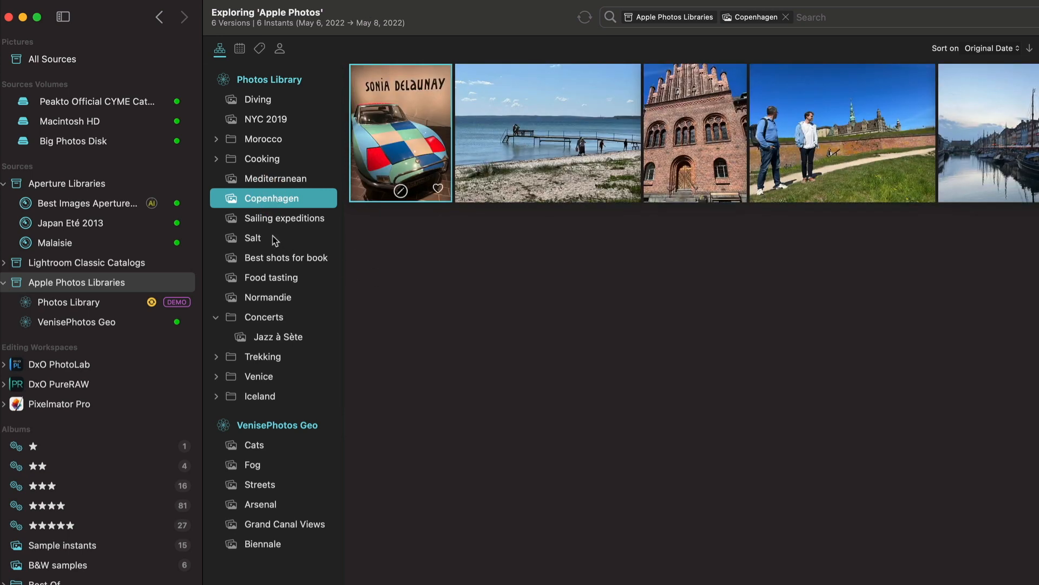
click(252, 237)
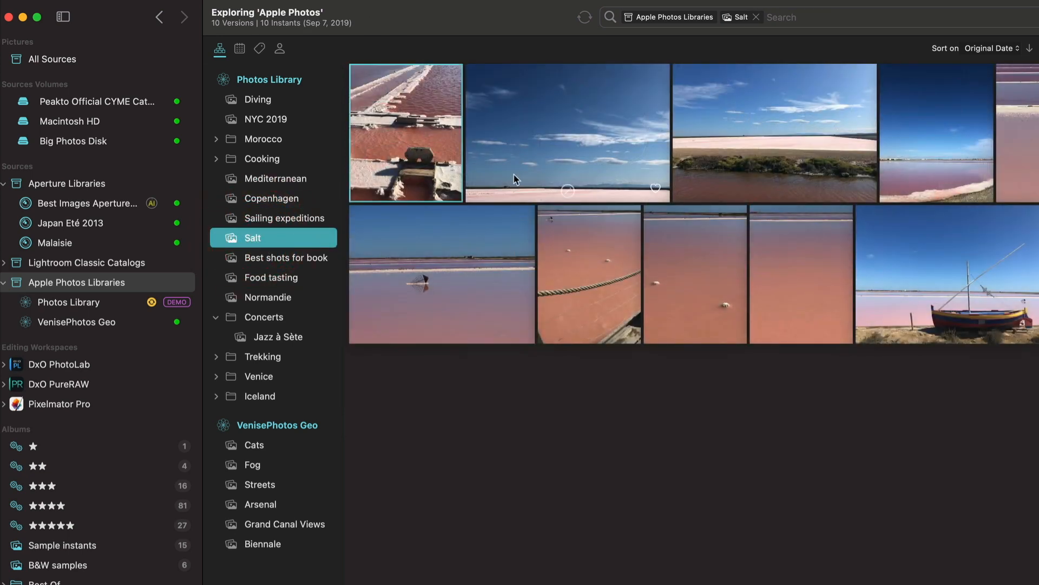
mouse_move(465, 138)
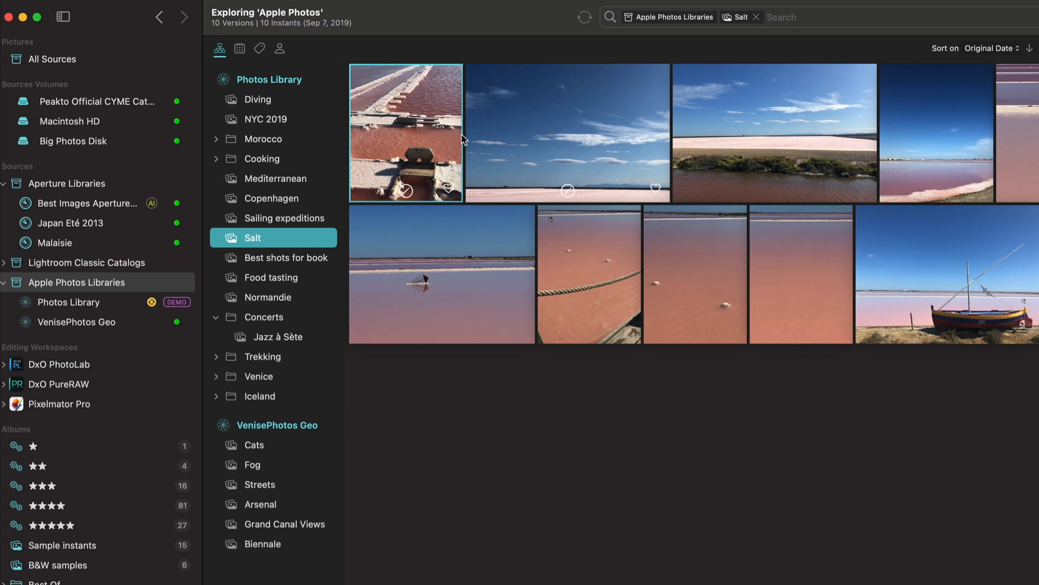
mouse_move(412, 225)
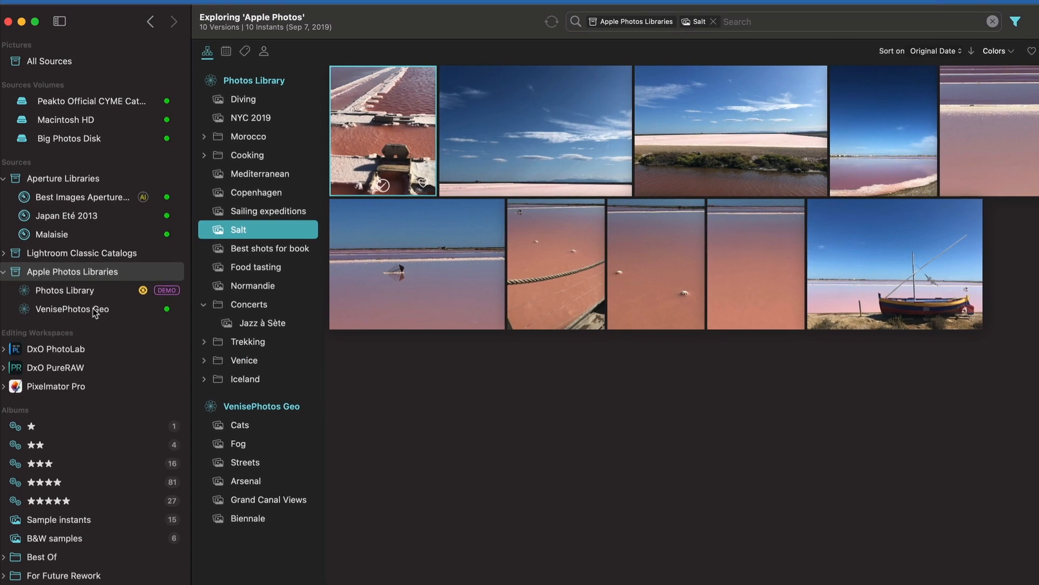
click(72, 309)
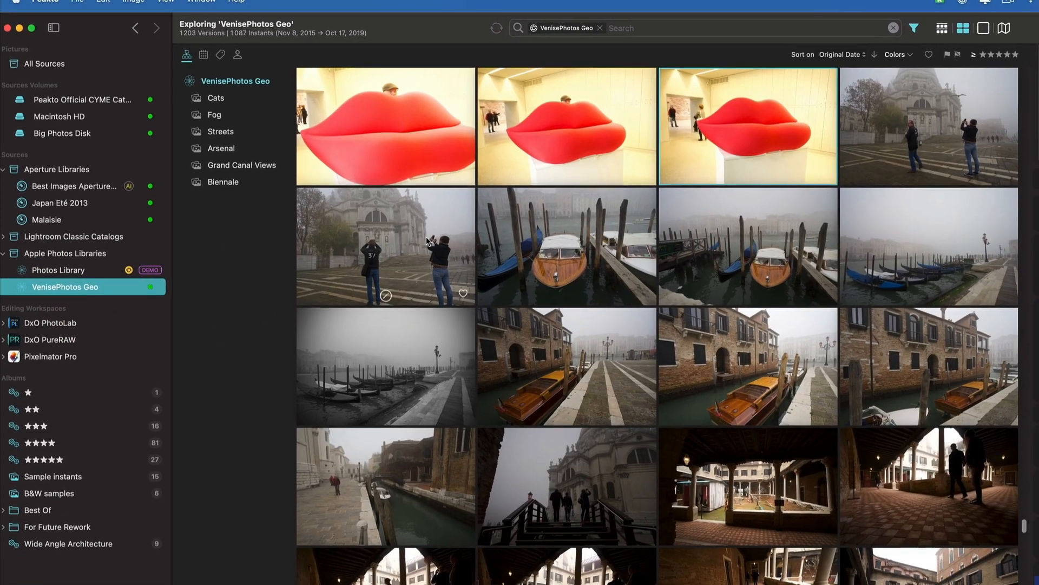
Send the wooden boat photo to Apple Photos, apply the Black & White adjustment and keep it with Done.
right_click(478, 225)
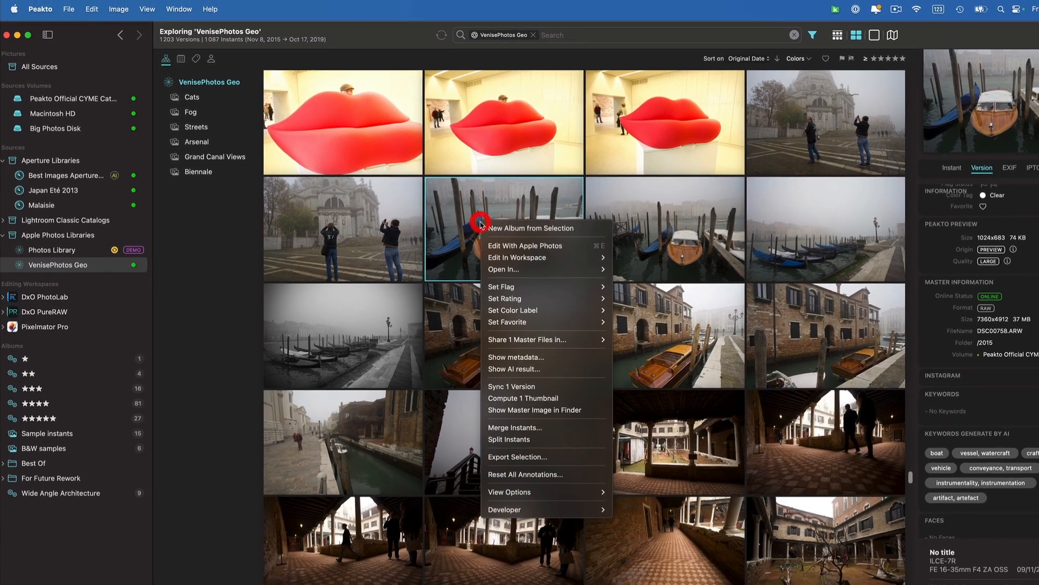
click(524, 246)
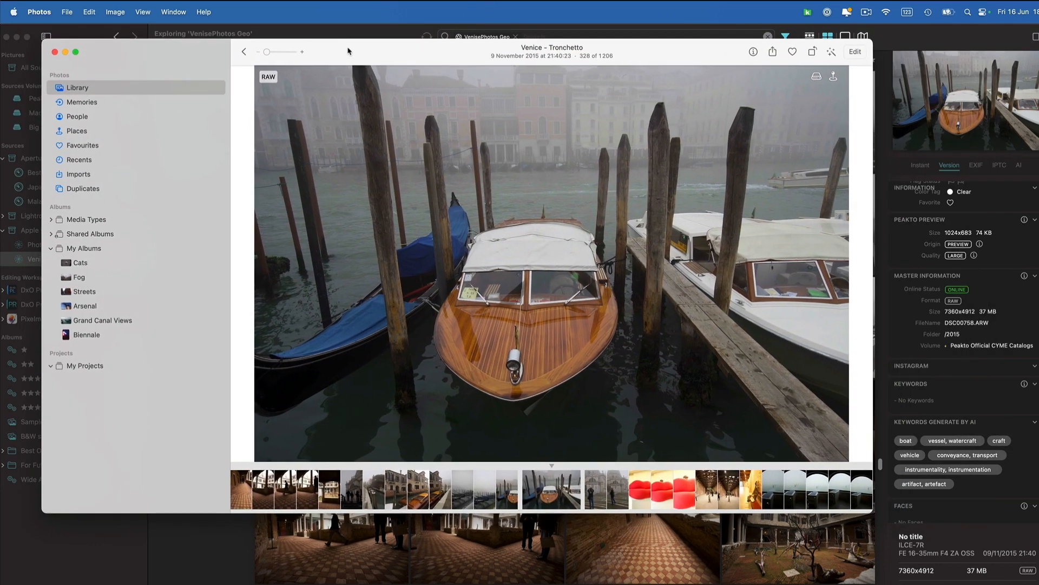
click(855, 52)
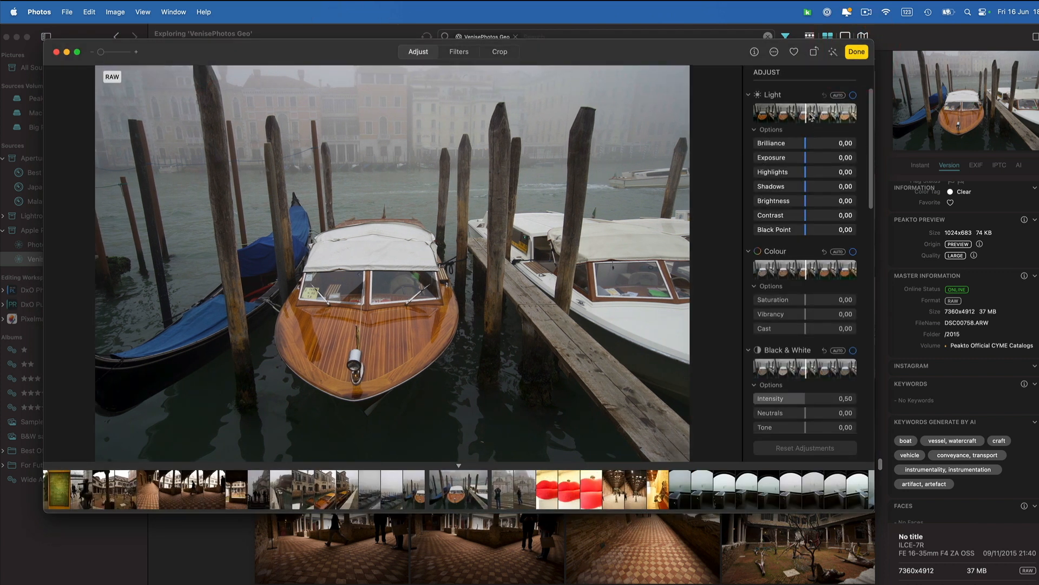
click(854, 349)
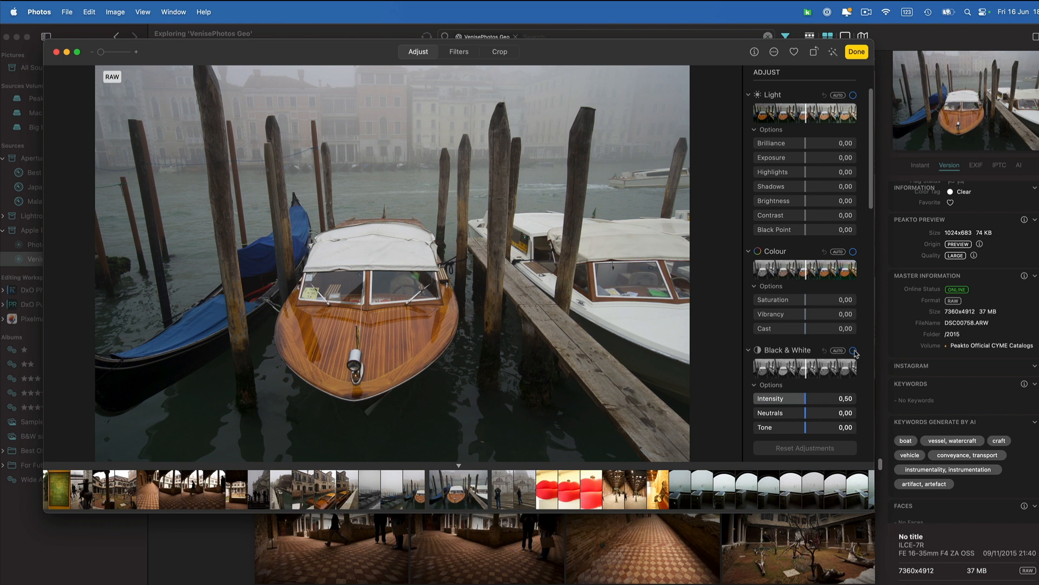
click(854, 349)
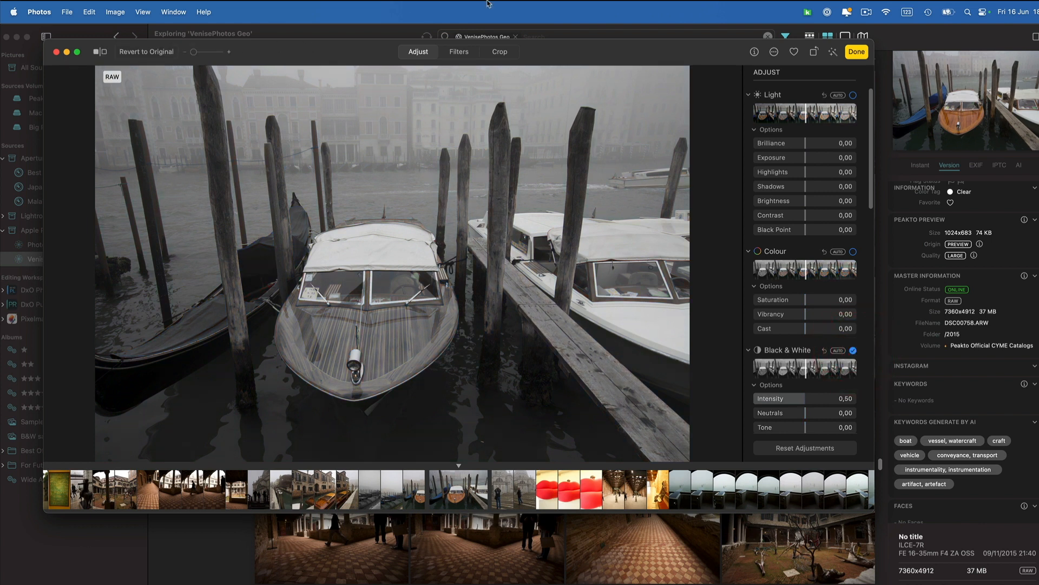
click(855, 52)
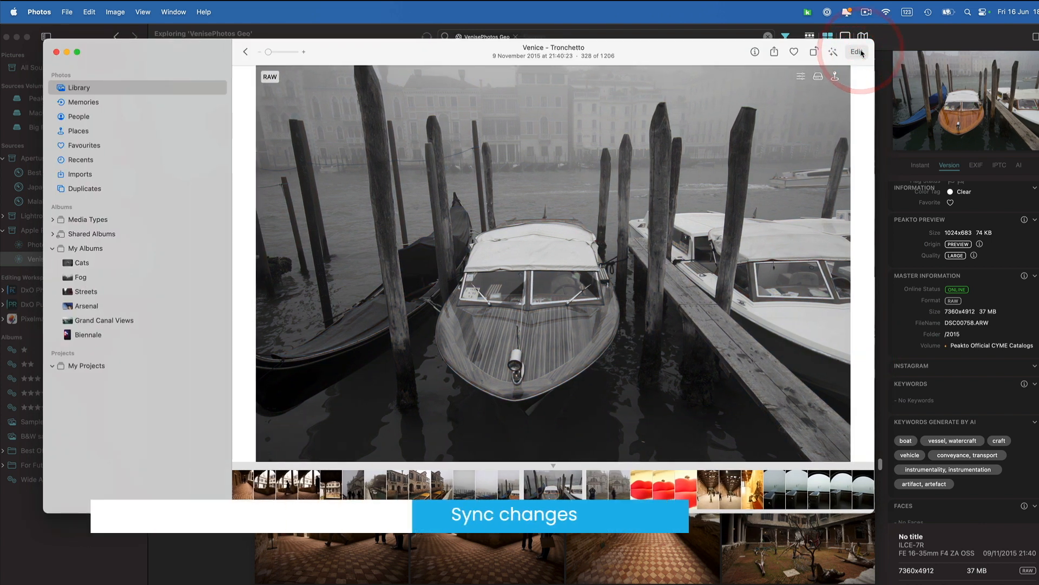
mouse_move(858, 52)
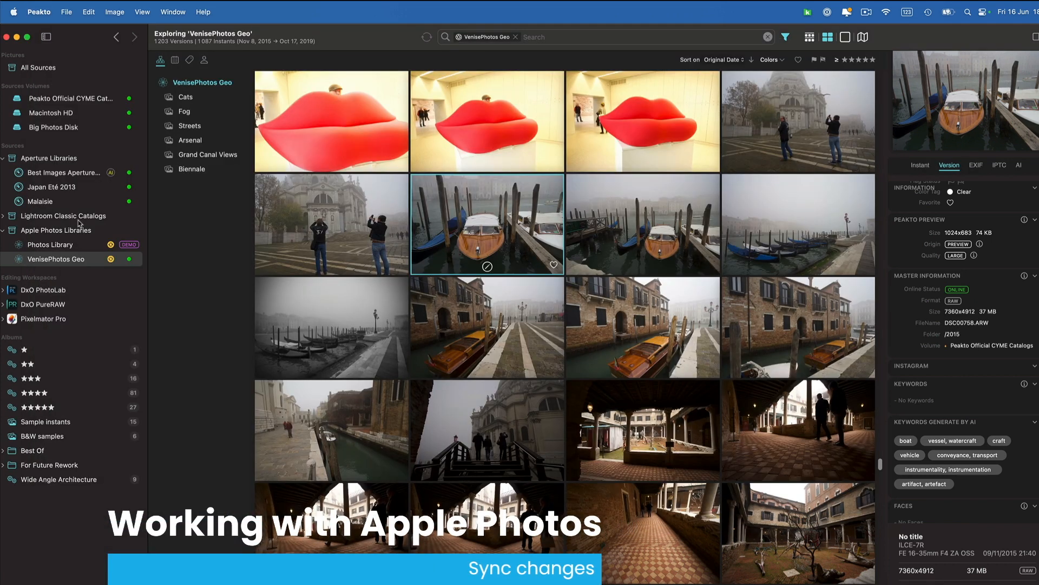
mouse_move(249, 254)
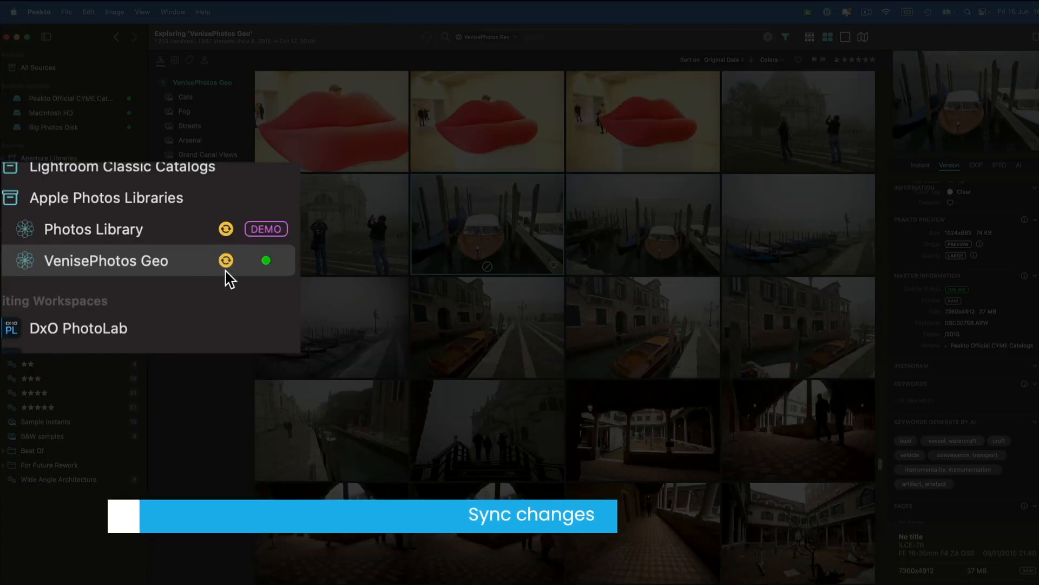
Sync the one edited version of the boat photo back from Photos so its thumbnail turns black and white.
right_click(487, 225)
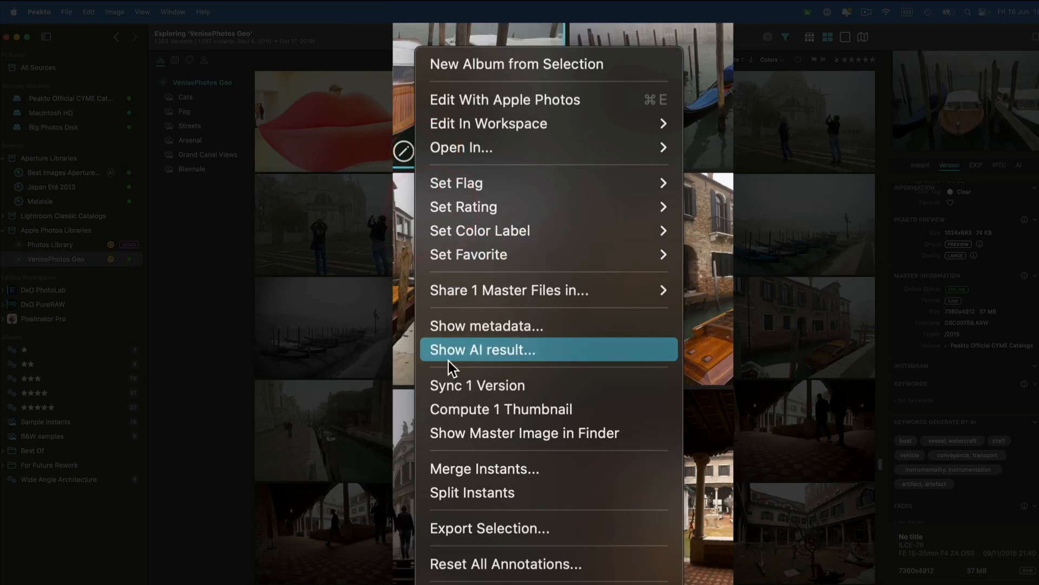
mouse_move(472, 385)
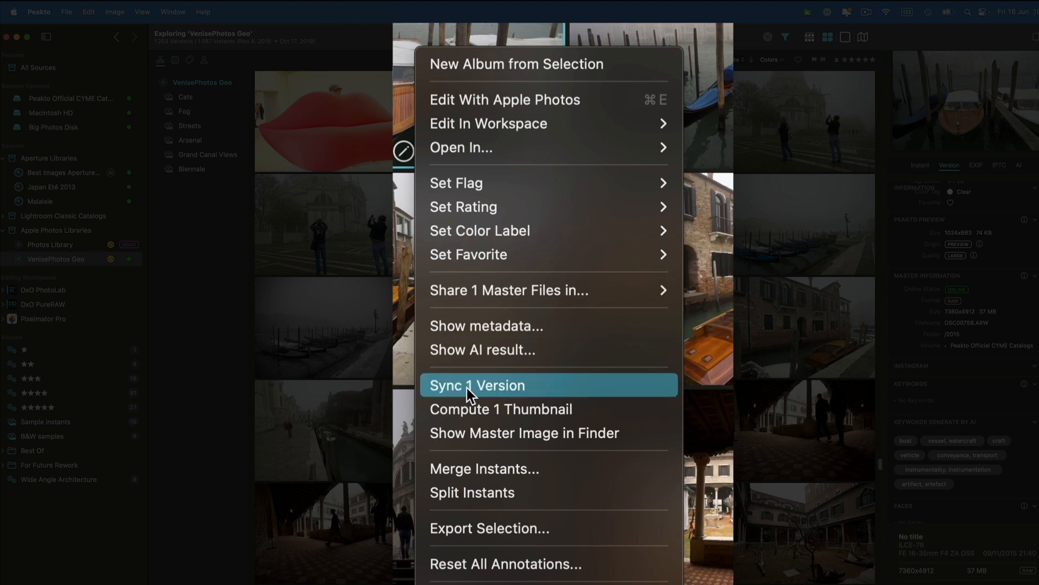
click(476, 386)
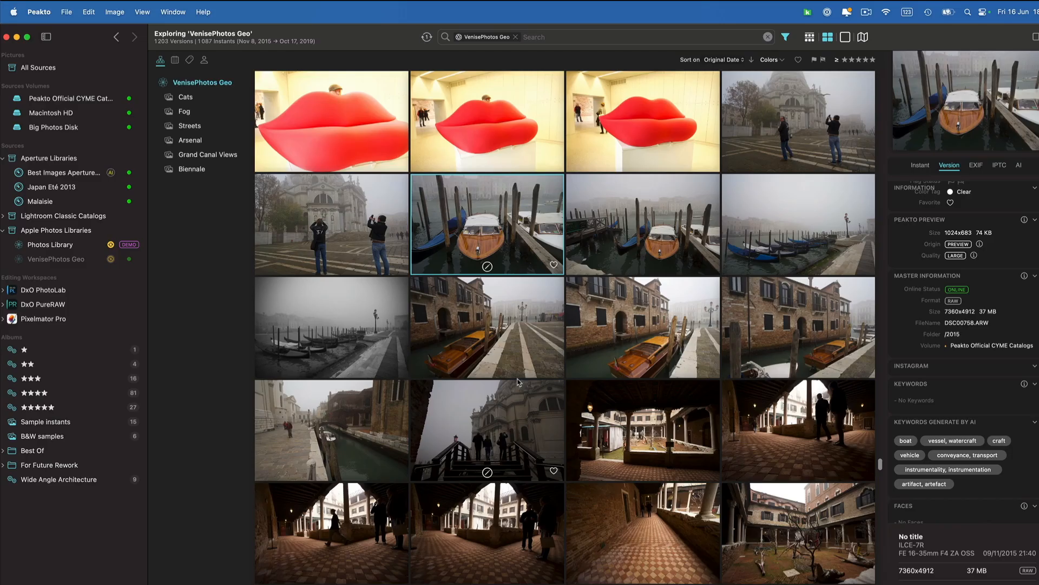
click(56, 259)
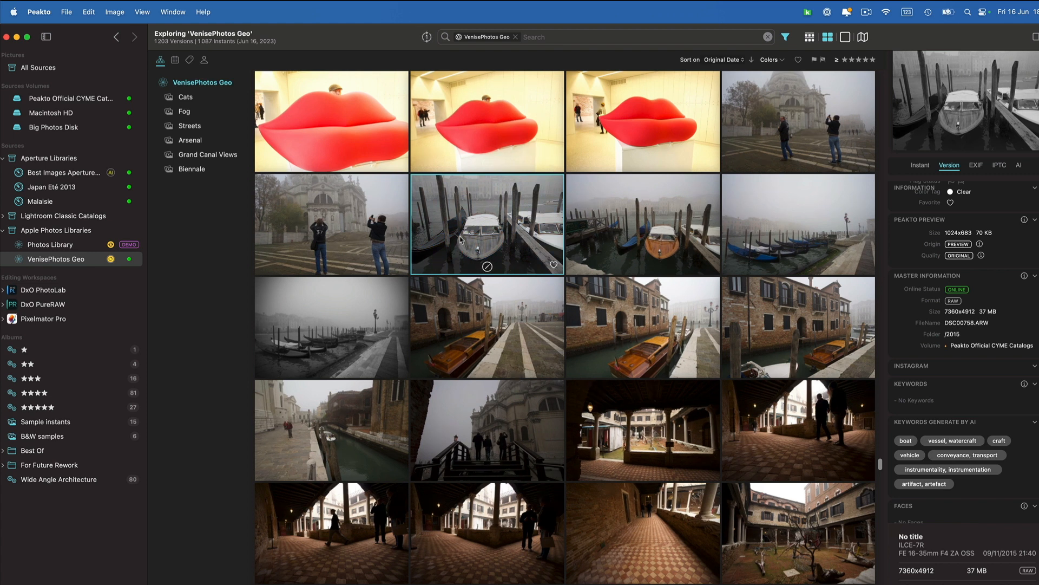
mouse_move(490, 238)
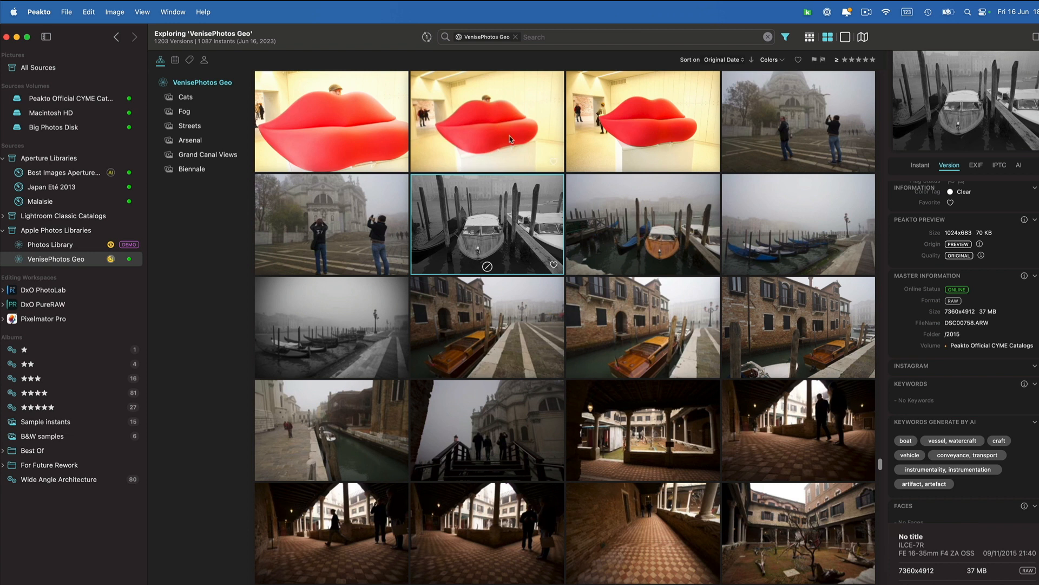
mouse_move(509, 279)
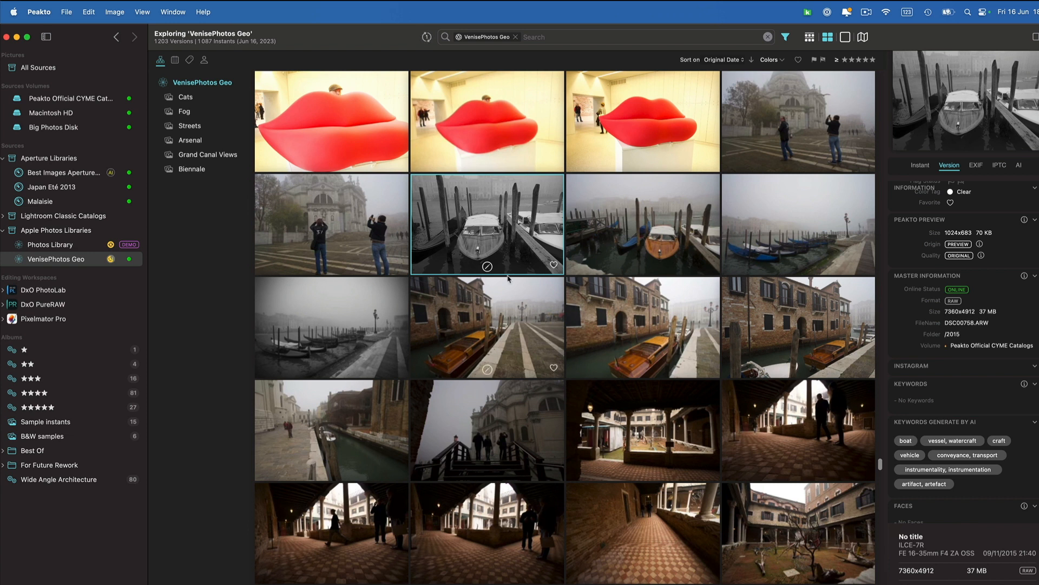
mouse_move(483, 232)
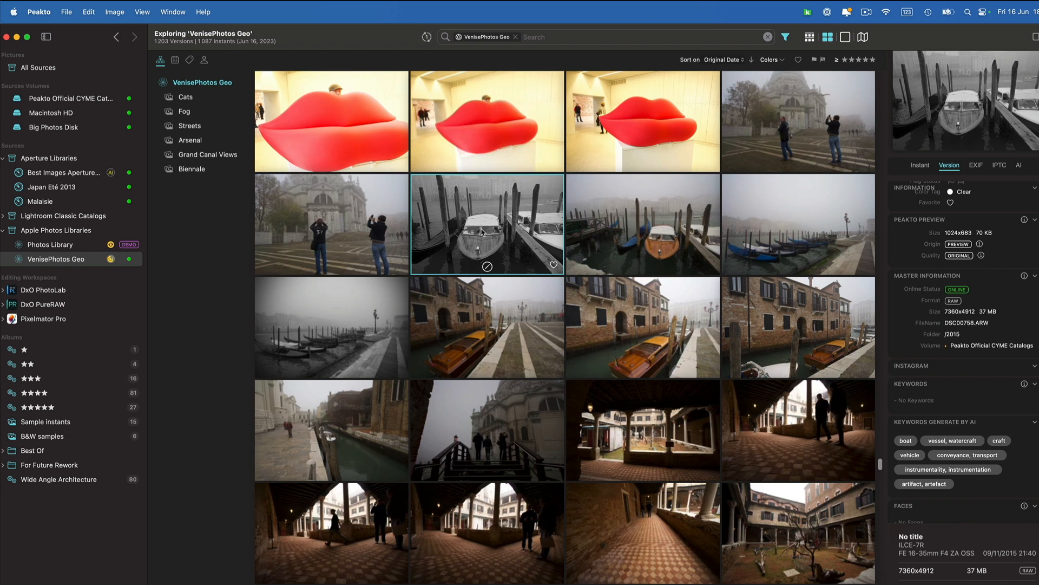
mouse_move(504, 246)
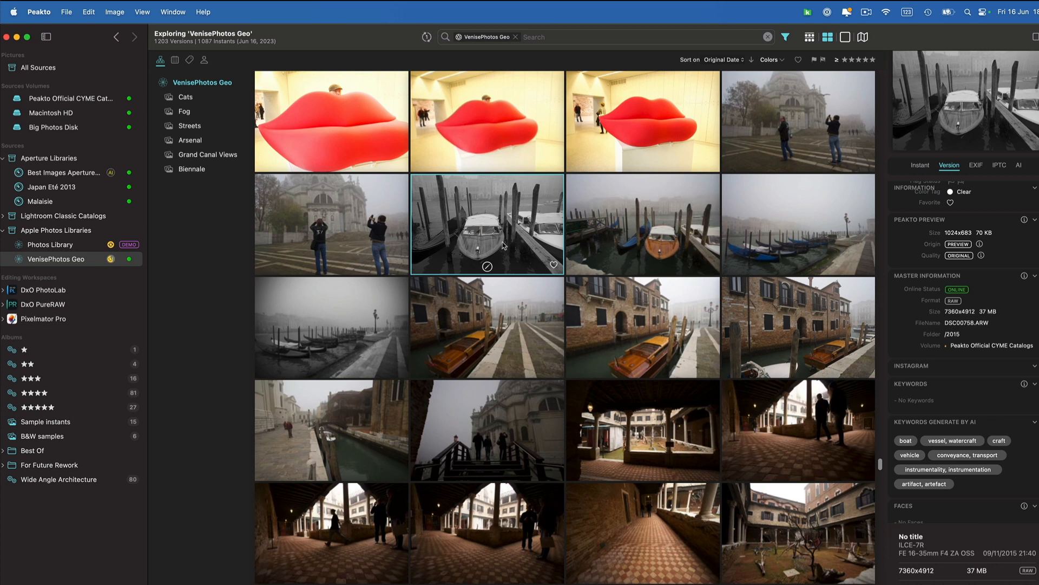
mouse_move(539, 238)
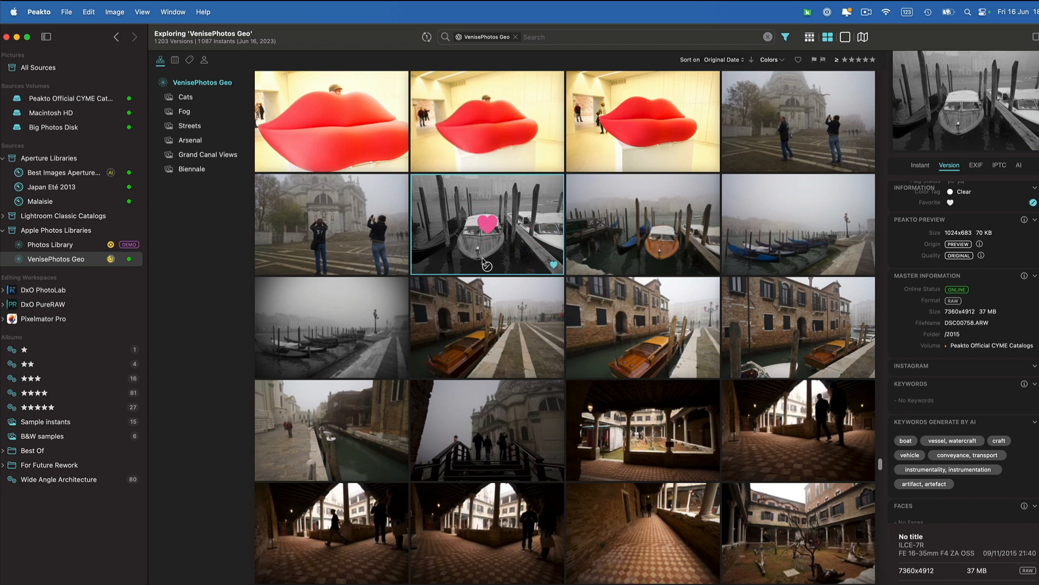
Mark the black-and-white boat photo as a favourite via its heart icon.
click(486, 224)
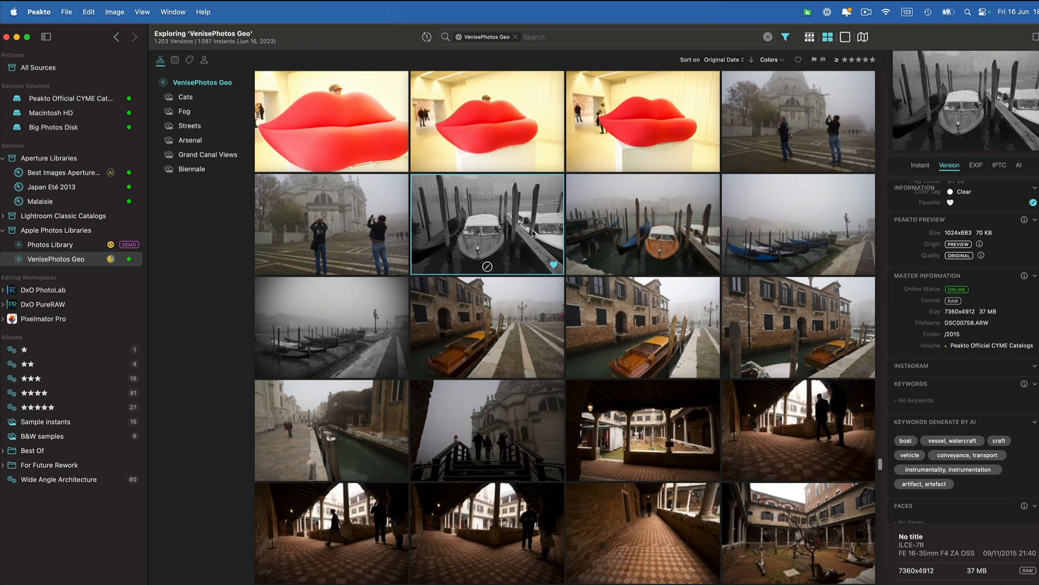
mouse_move(542, 31)
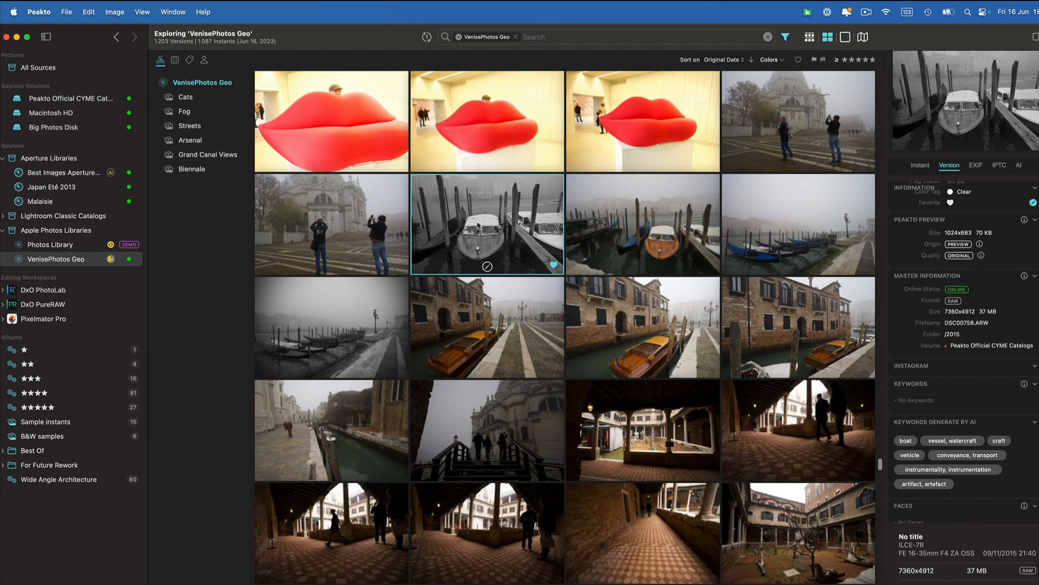
Switch to map view with both Apple Photos libraries selected, showing the Venice photo cluster.
click(863, 36)
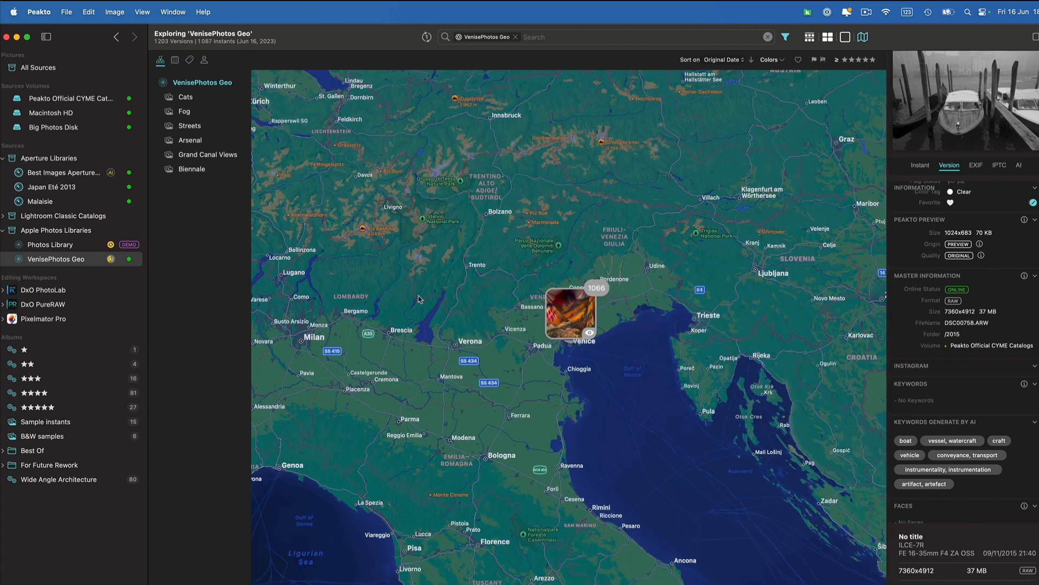
click(66, 230)
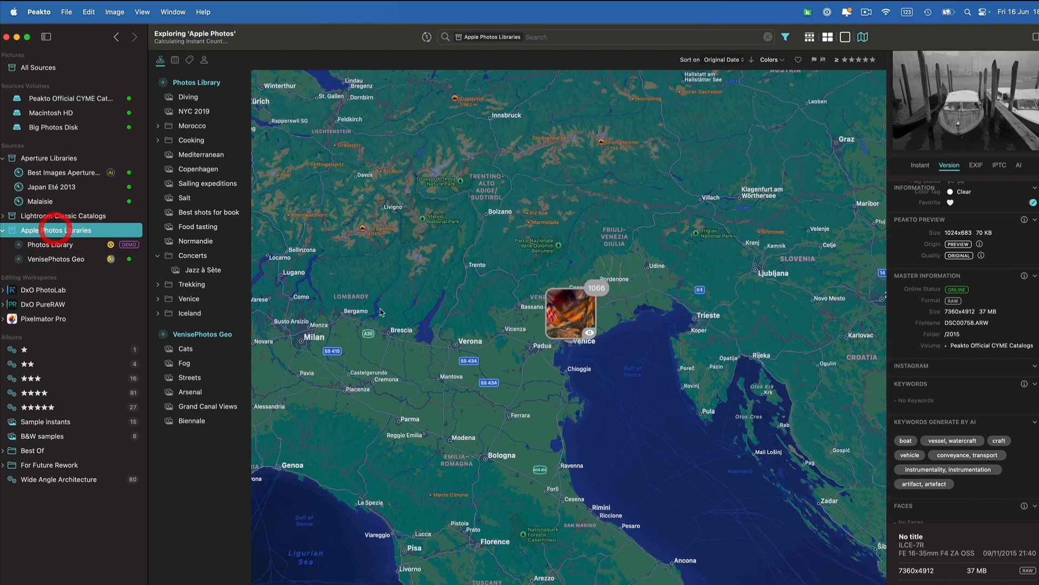